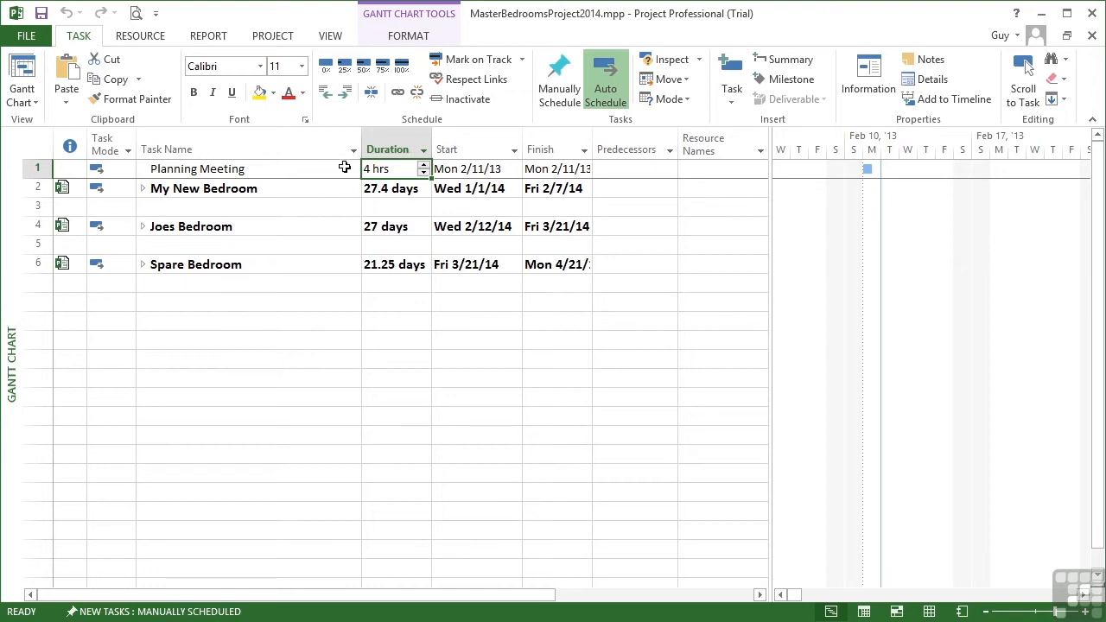
mouse_move(344, 204)
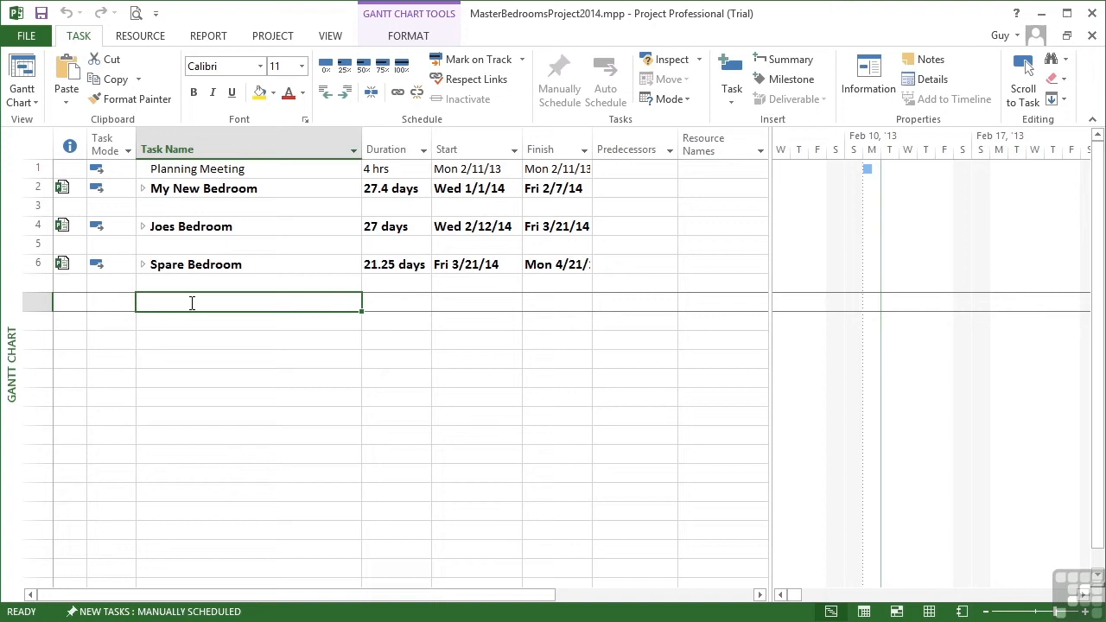
mouse_move(228, 214)
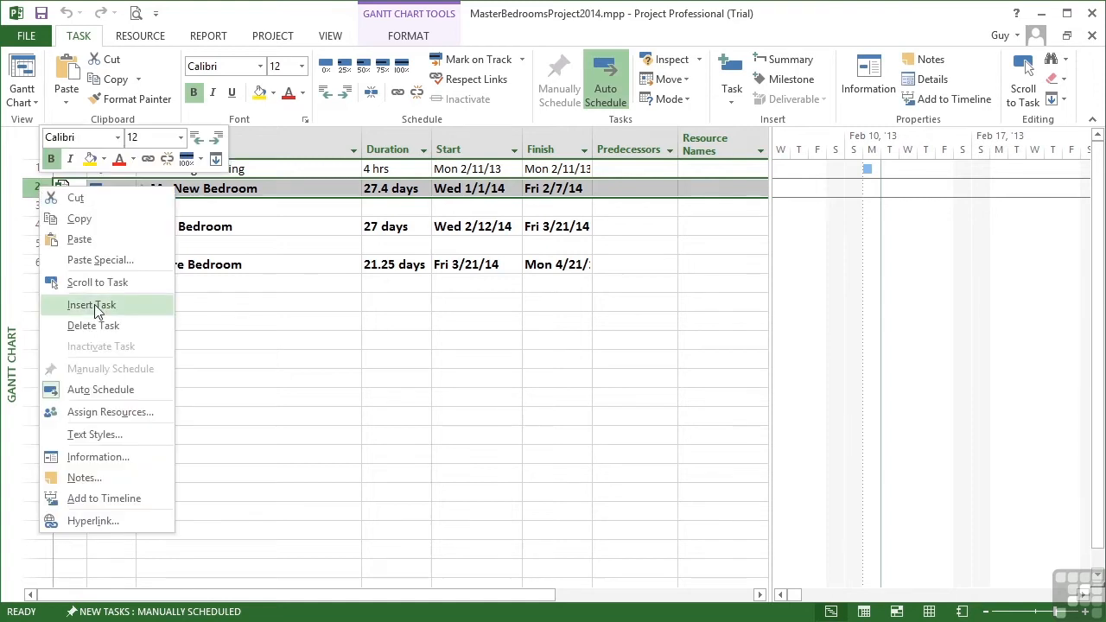
Step: Insert a blank task row above My New Bedroom and bring up the task-type choices
left_click(90, 304)
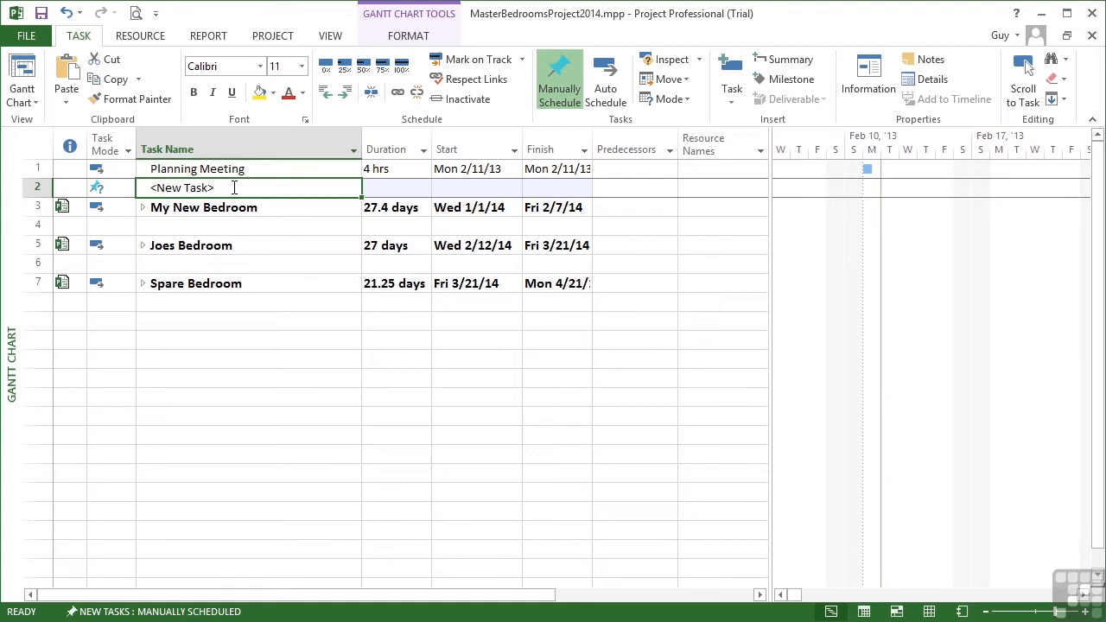
mouse_move(731, 72)
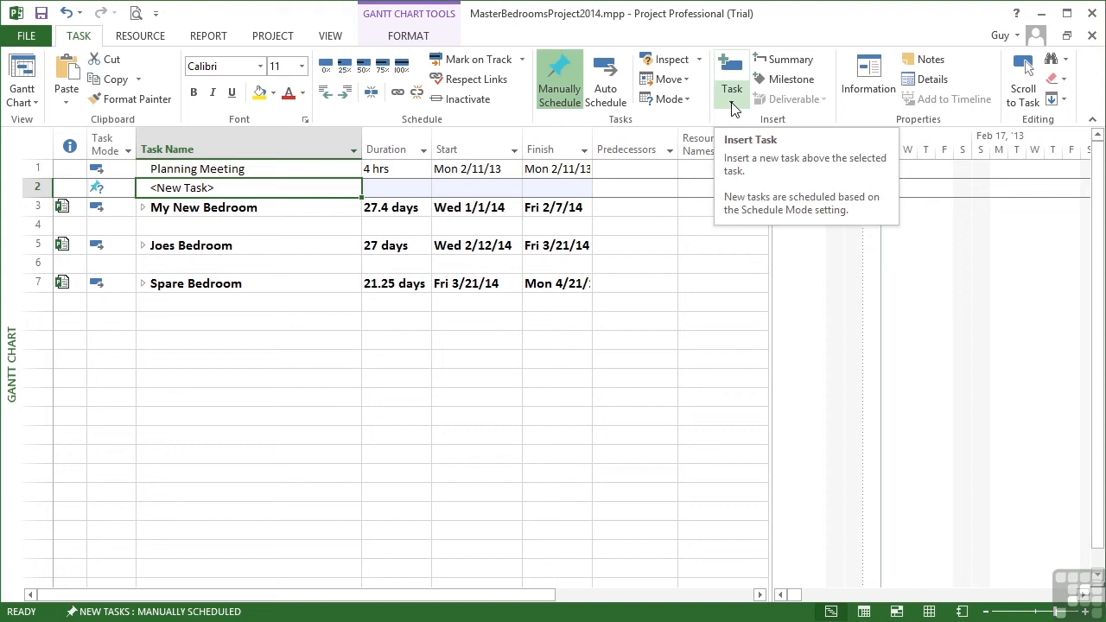
left_click(731, 83)
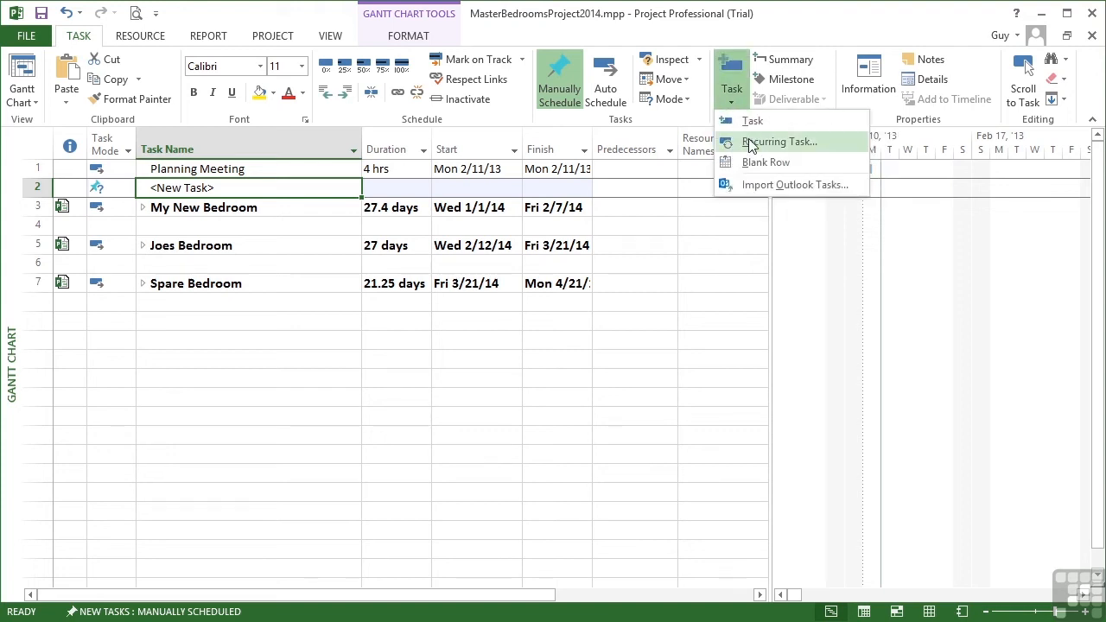
Step: Define a recurring task named Project Reviews repeating weekly on Mondays
left_click(779, 142)
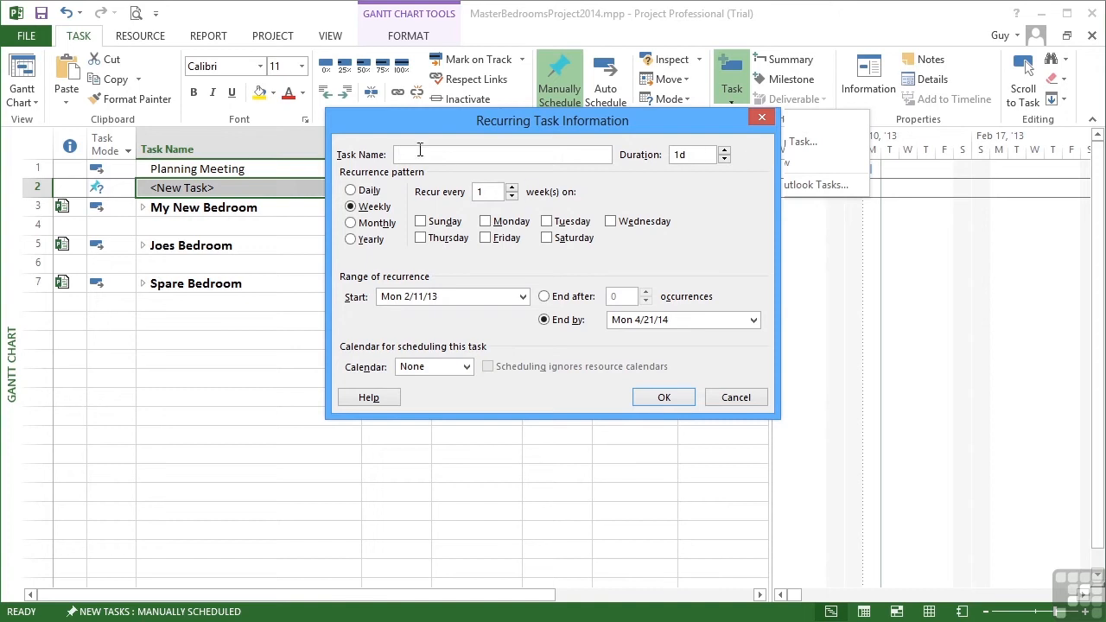
type("P")
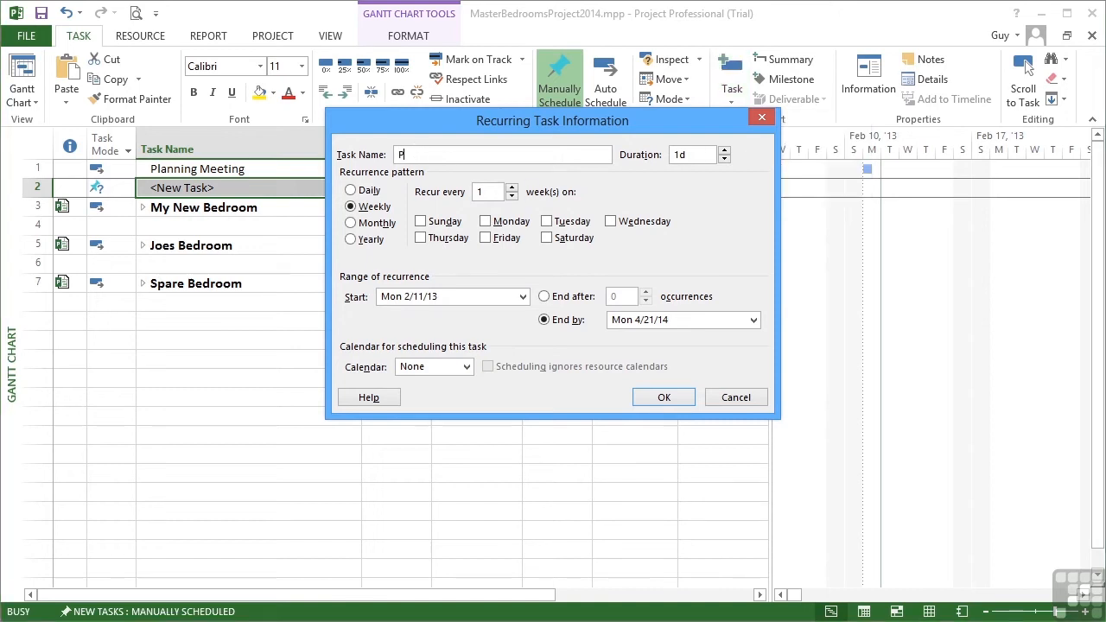
type("roject Reviews")
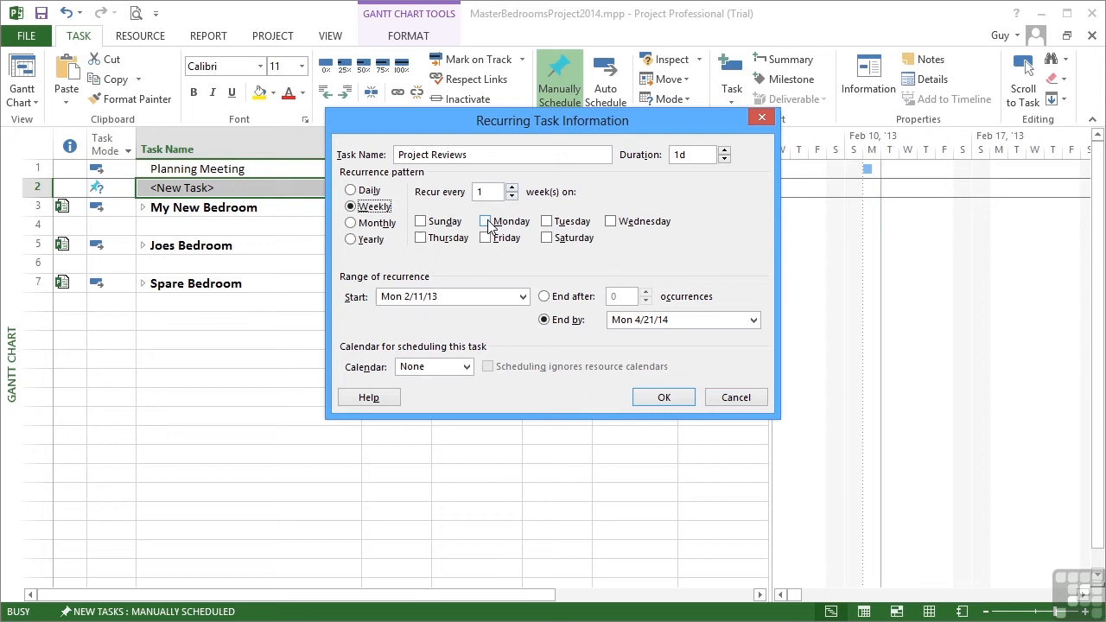
left_click(486, 222)
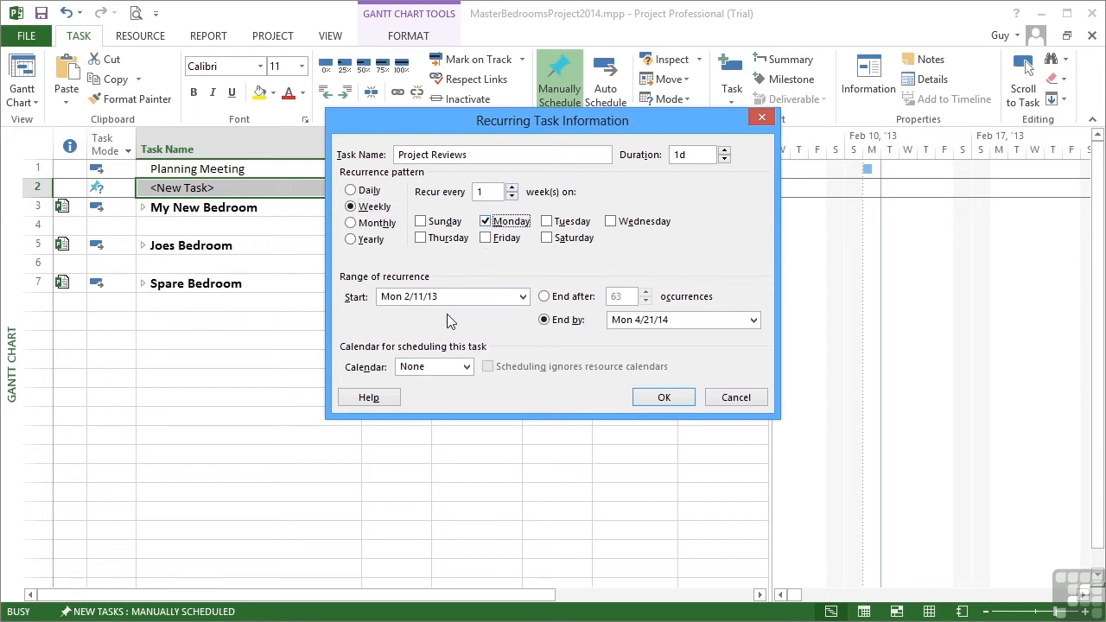
left_click_drag(553, 121, 546, 287)
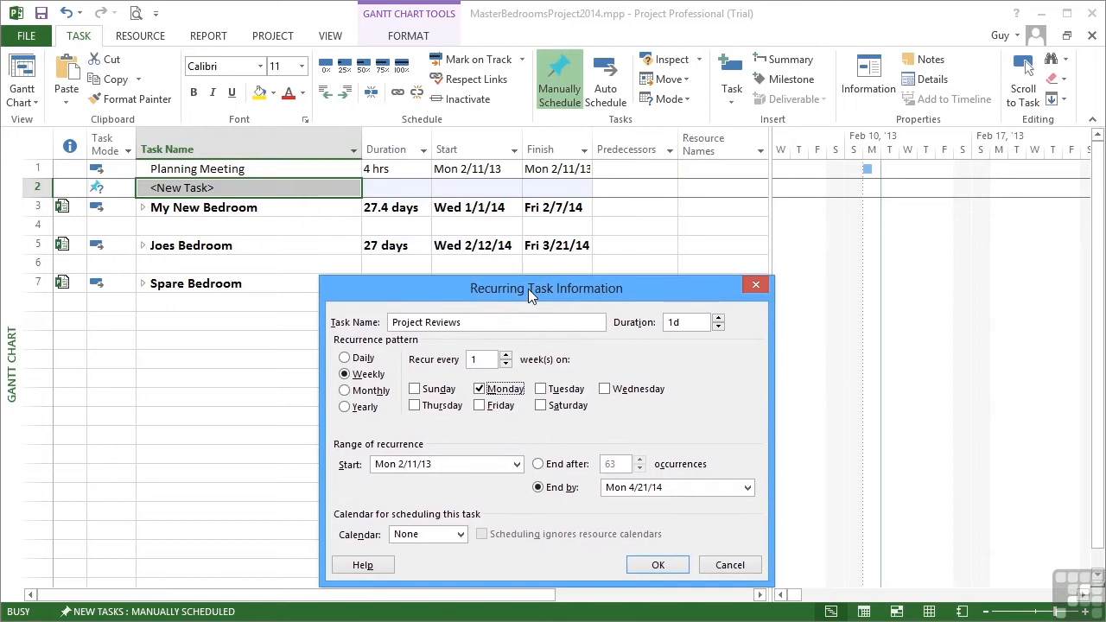
left_click_drag(546, 287, 556, 186)
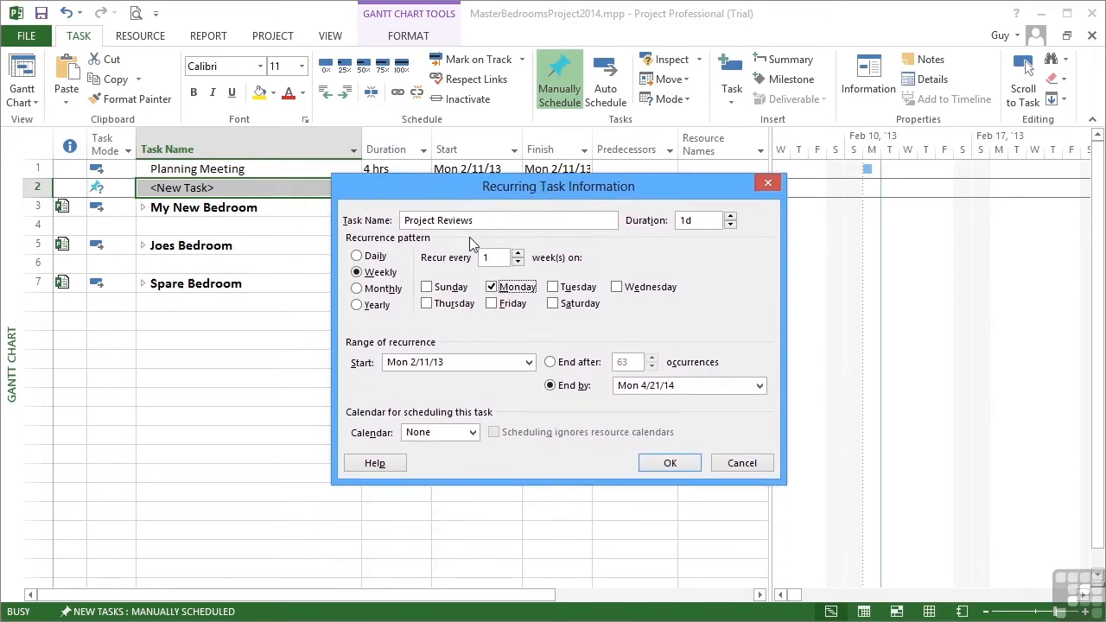
Step: Set the reviews to start Mon 2/18/13, end Mon 5/5/14, and last 2h each
left_click(529, 363)
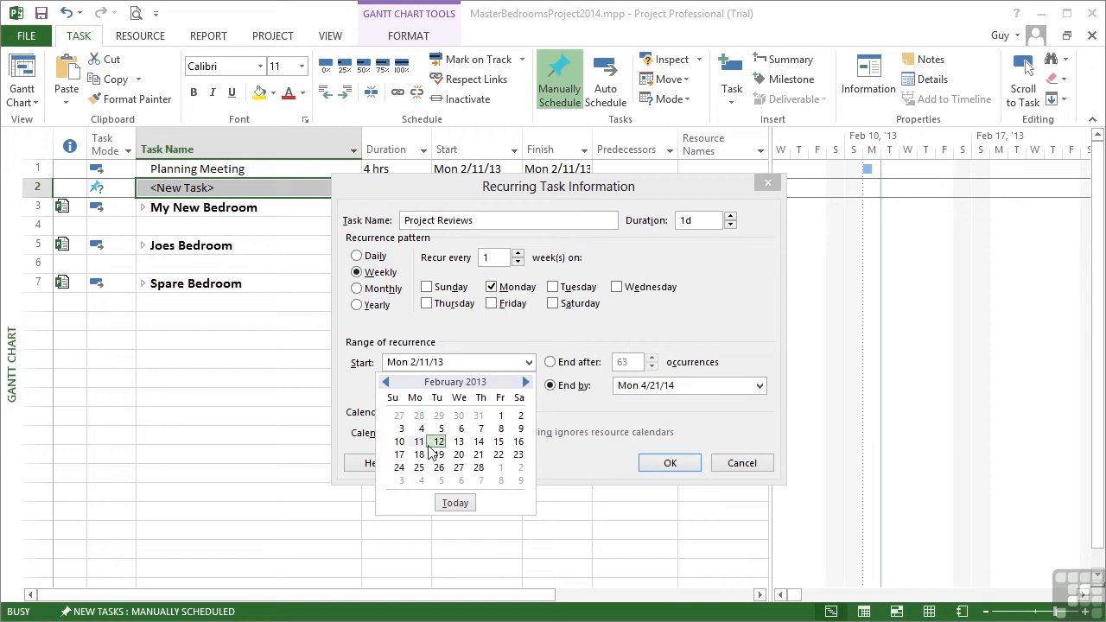
left_click(418, 455)
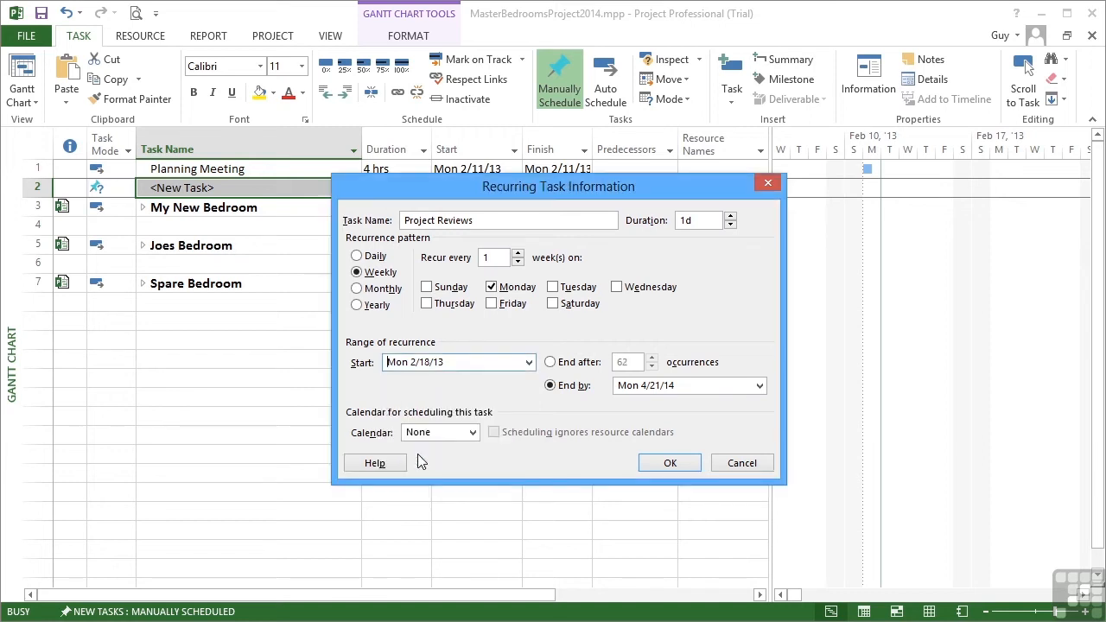
mouse_move(505, 387)
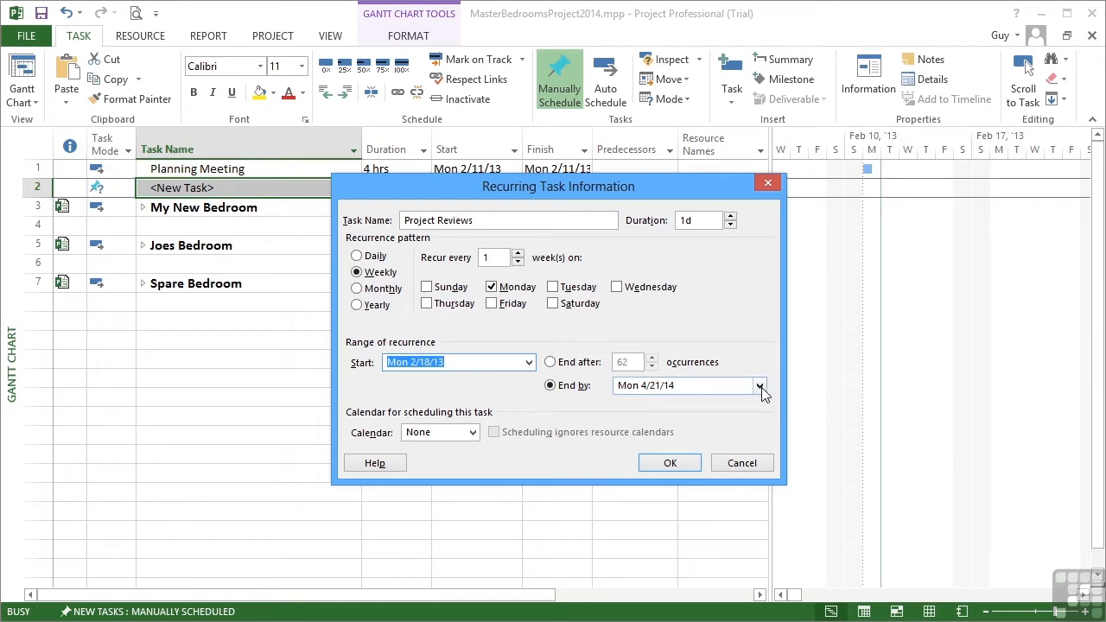
left_click(761, 386)
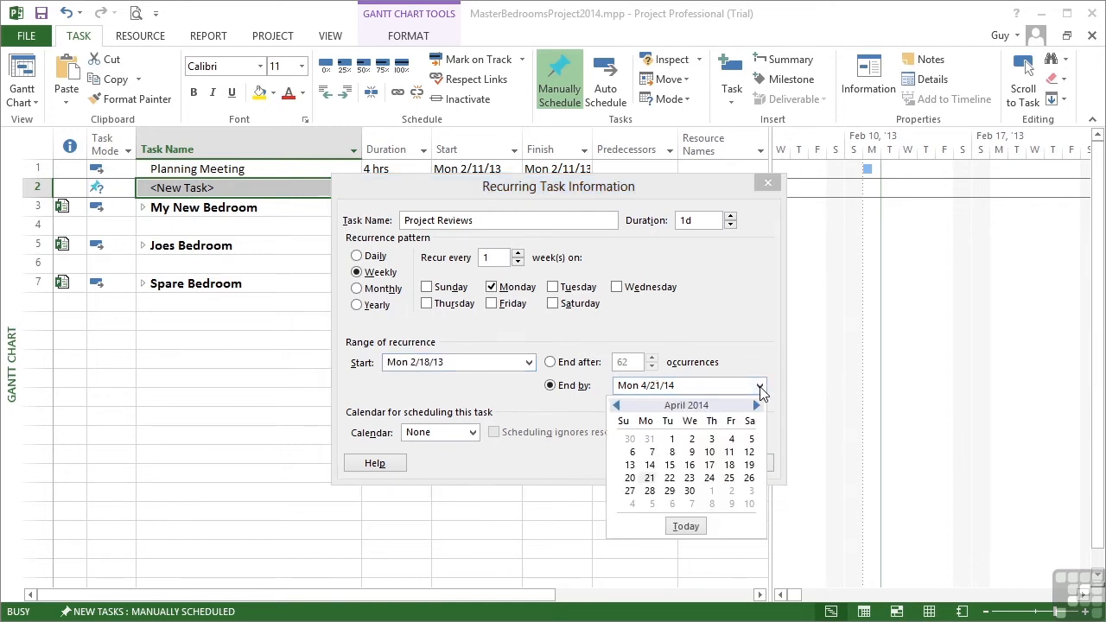
mouse_move(691, 436)
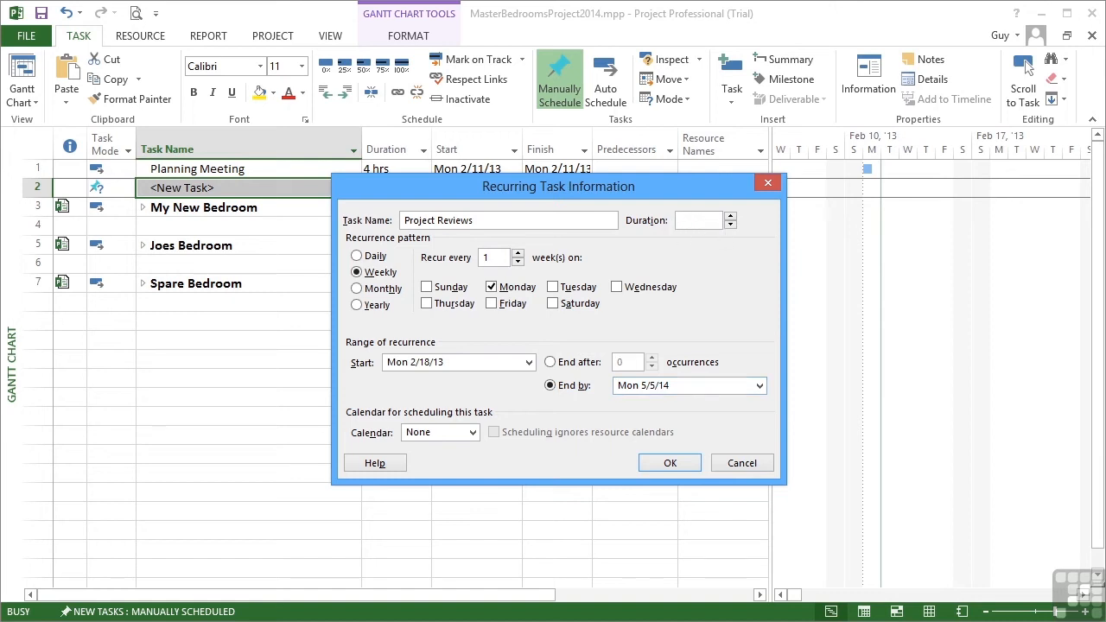
type("2h")
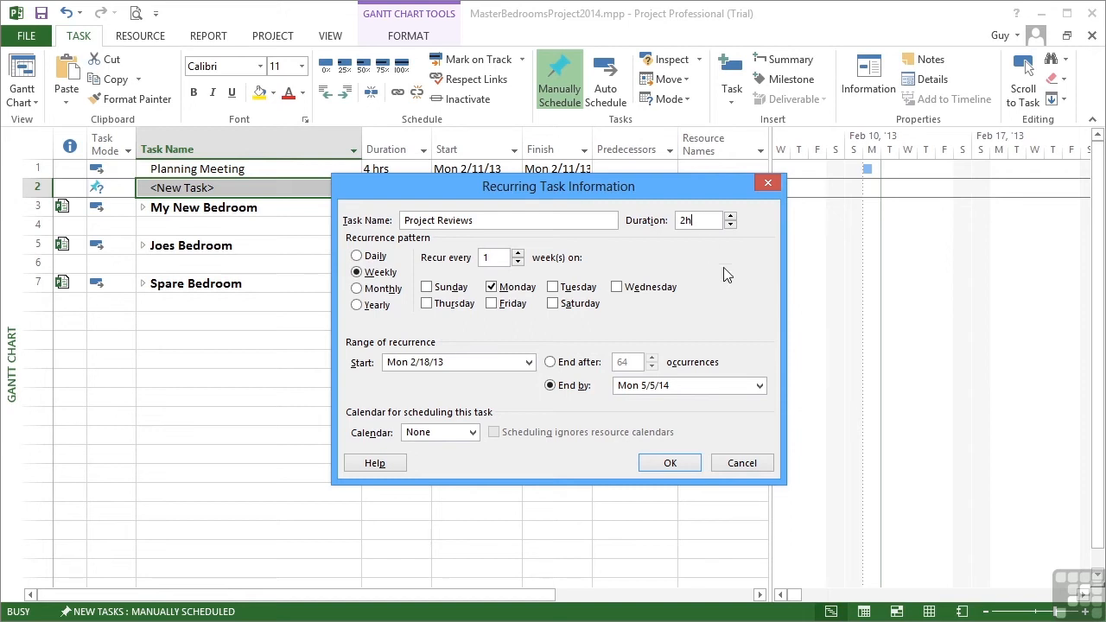
mouse_move(415, 268)
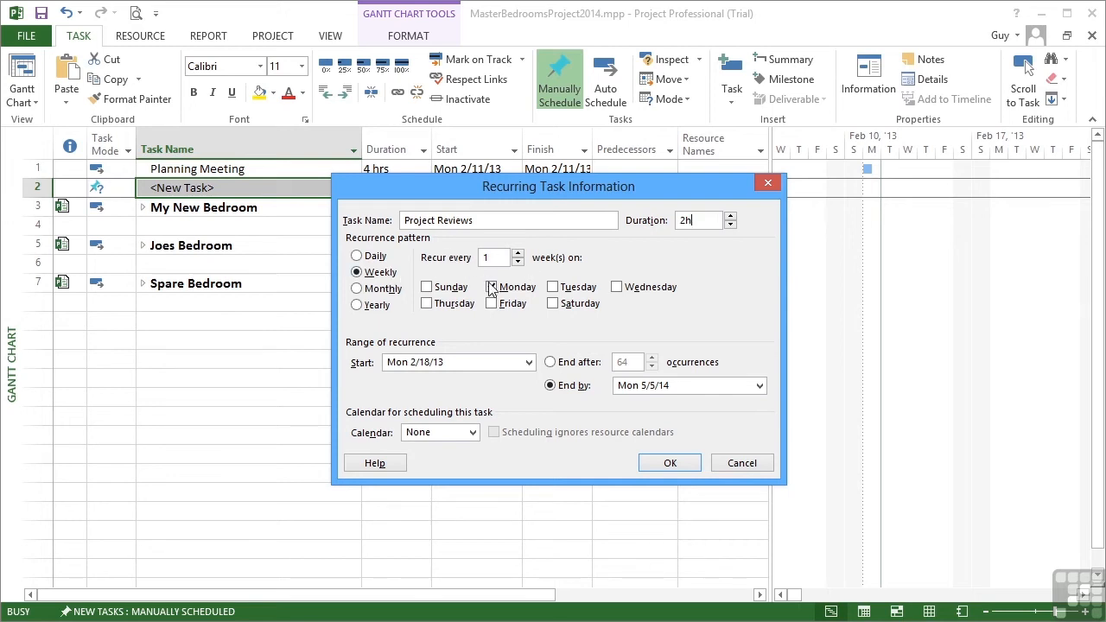
left_click(491, 287)
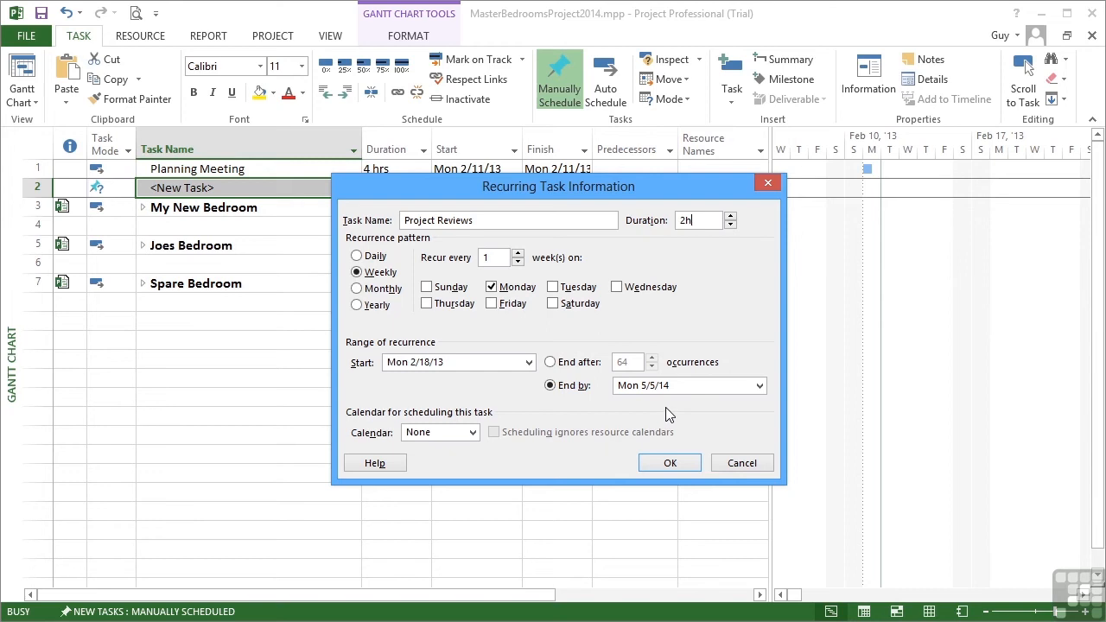
Step: Create the 64 weekly Project Reviews occurrences and collapse them under their summary
left_click(670, 463)
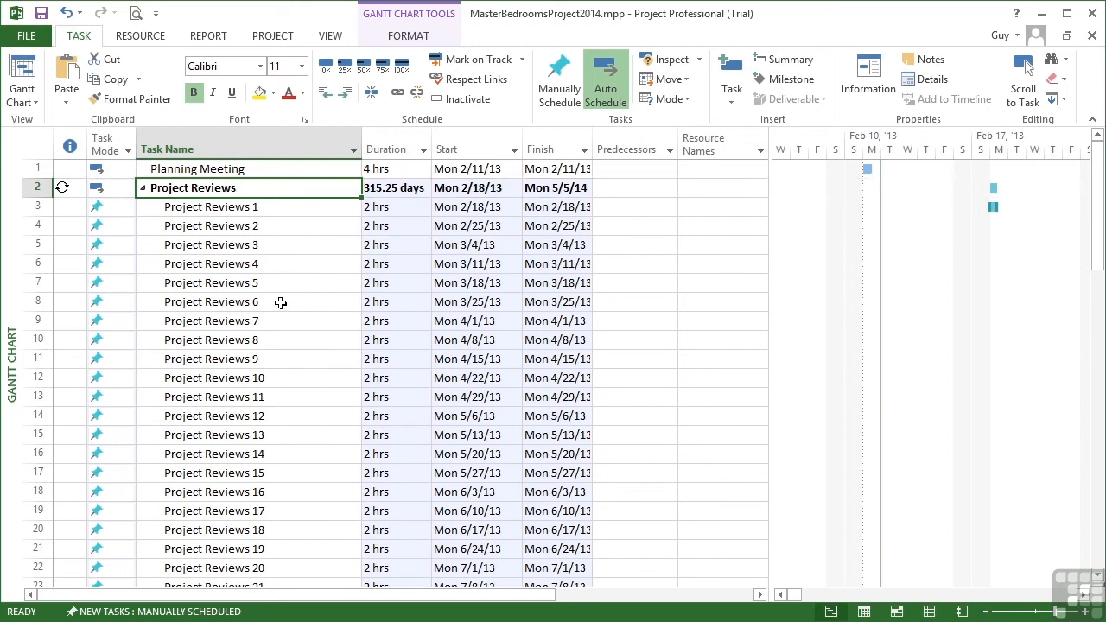
scroll("down", 3)
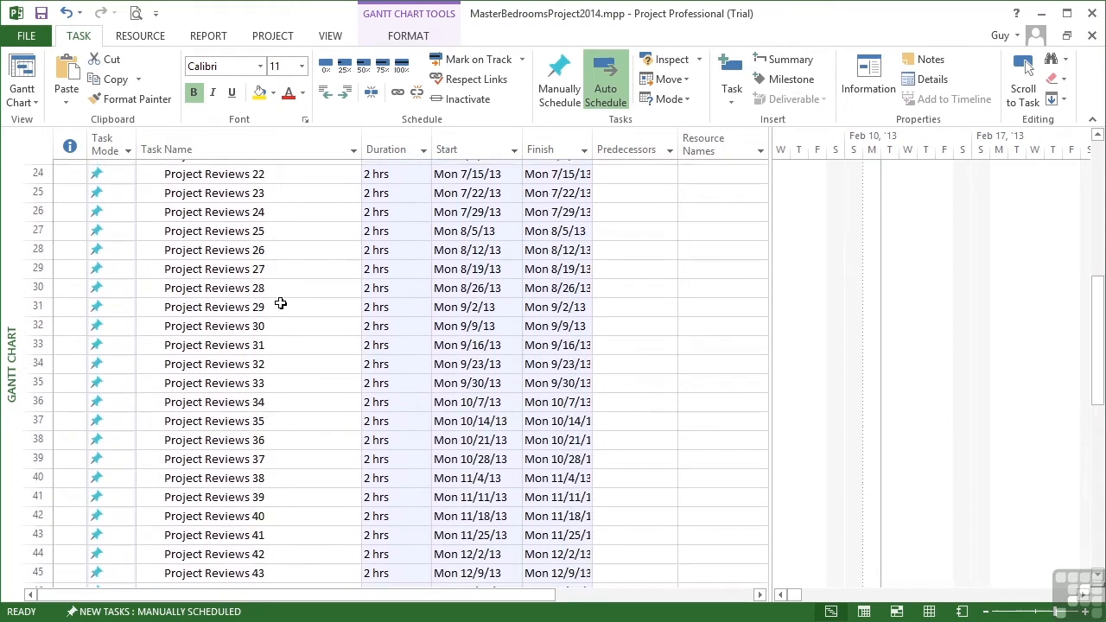
scroll("down", 3)
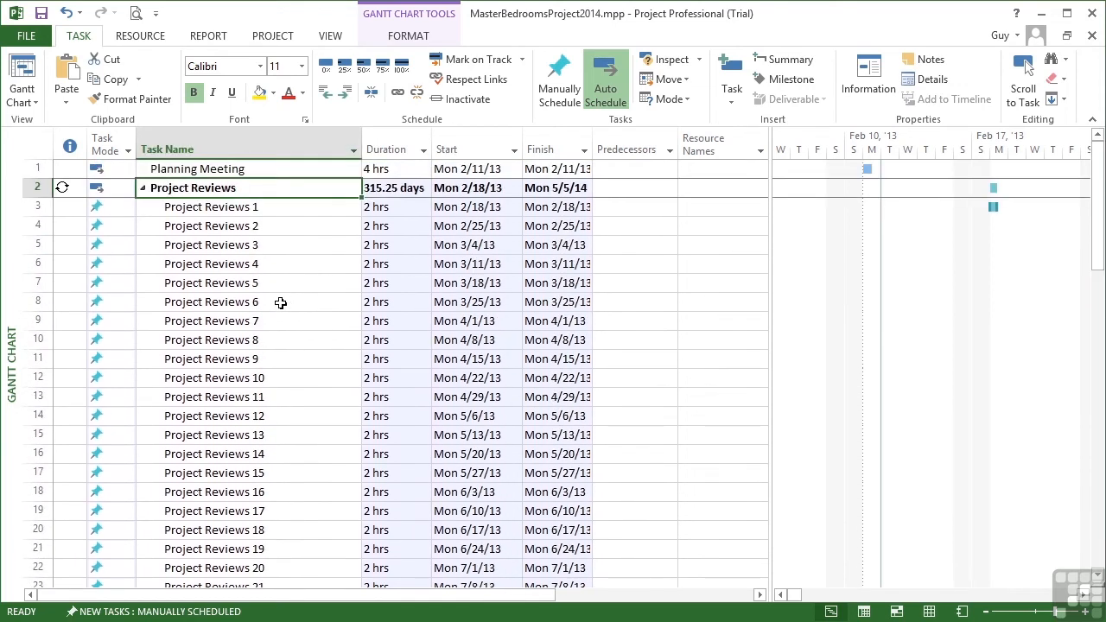
left_click(141, 187)
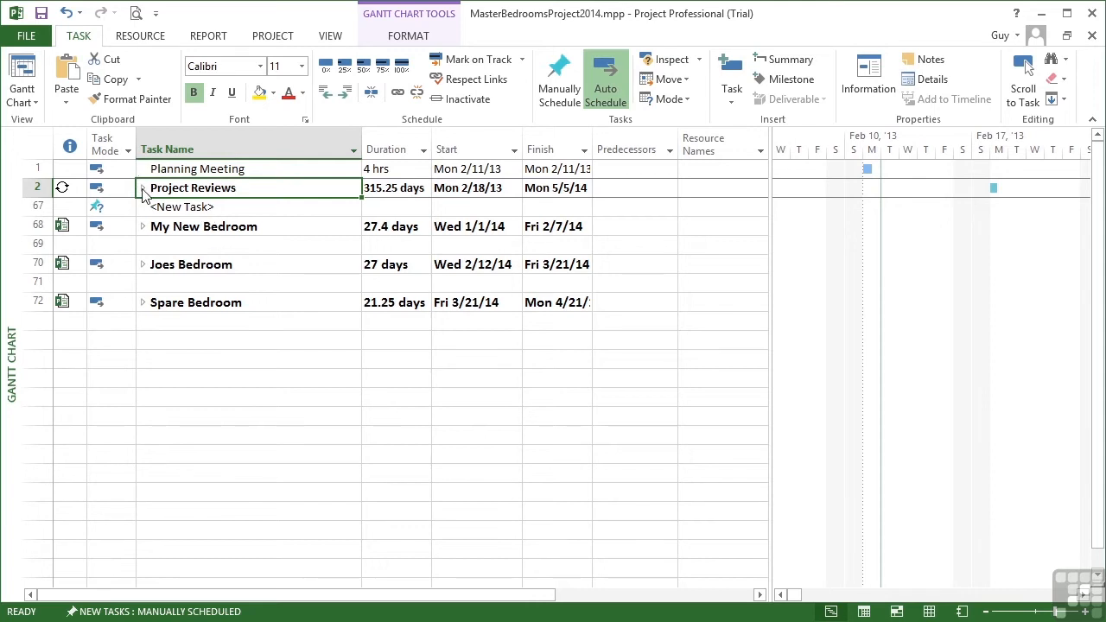
left_click(141, 187)
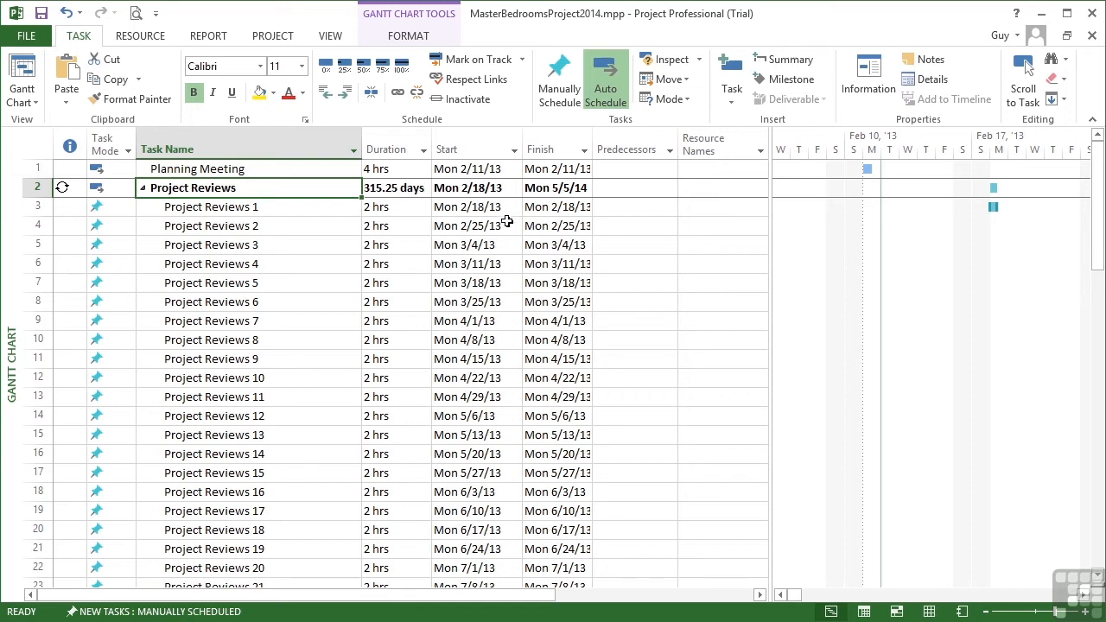
mouse_move(503, 250)
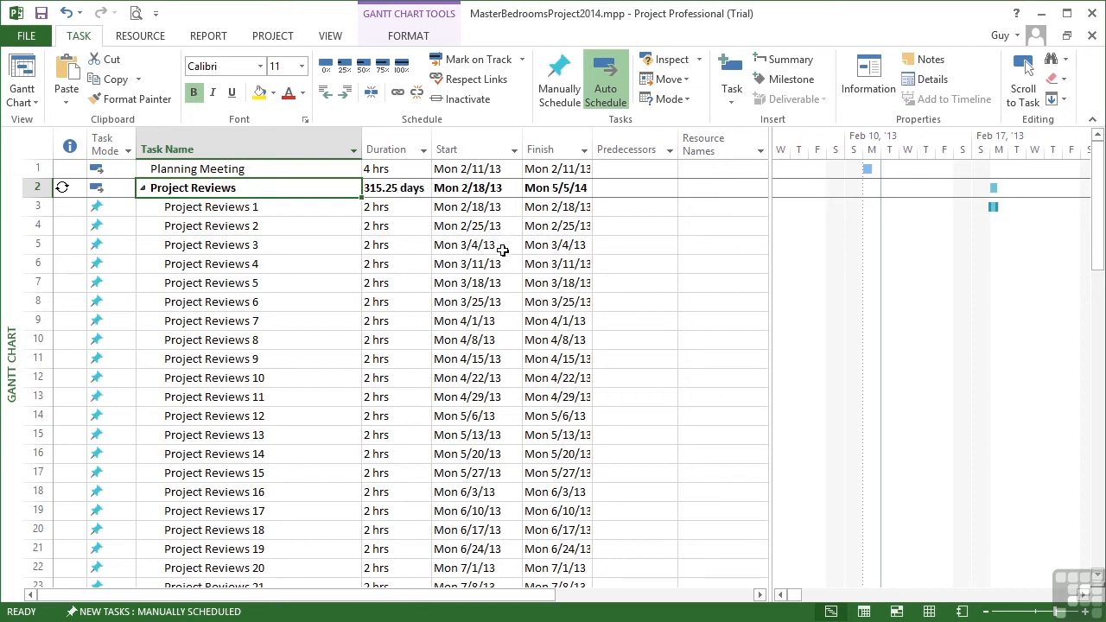
left_click(467, 224)
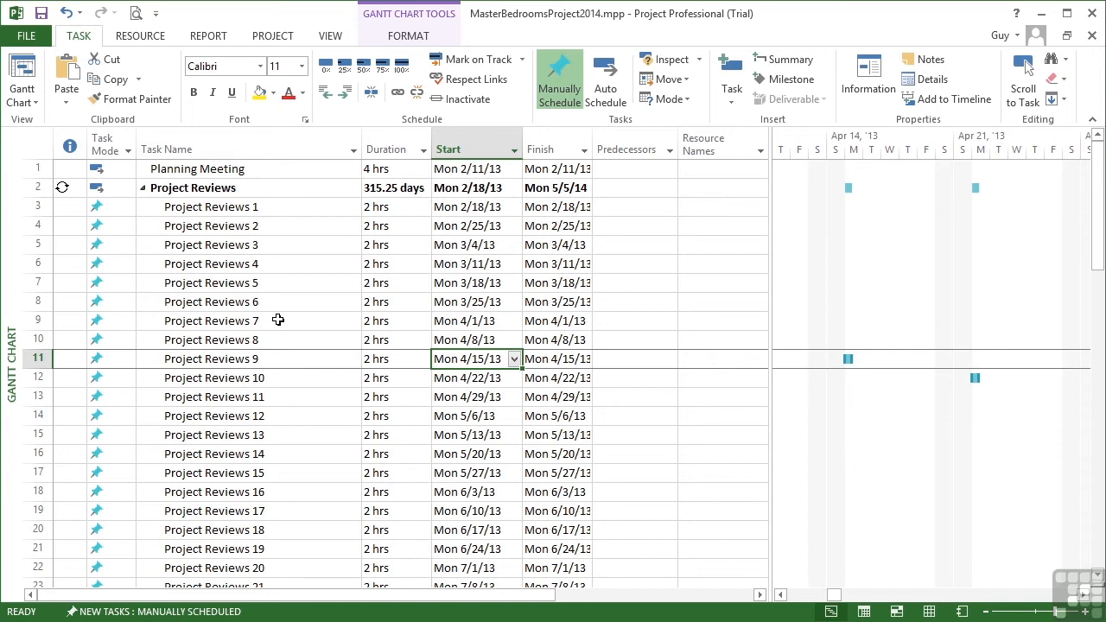
scroll("down", 3)
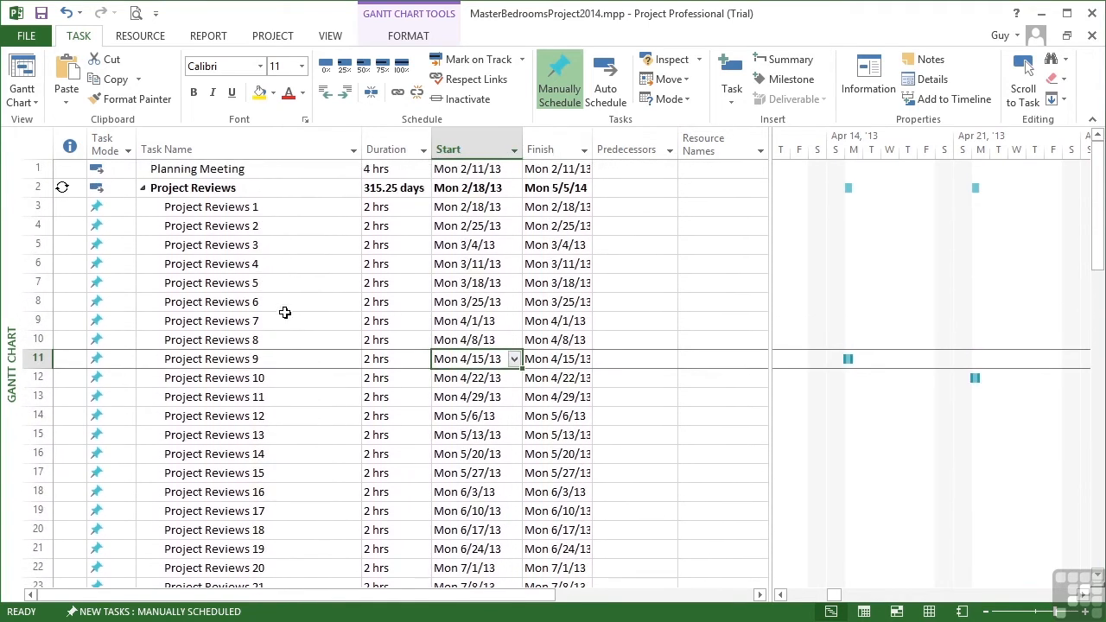
mouse_move(341, 301)
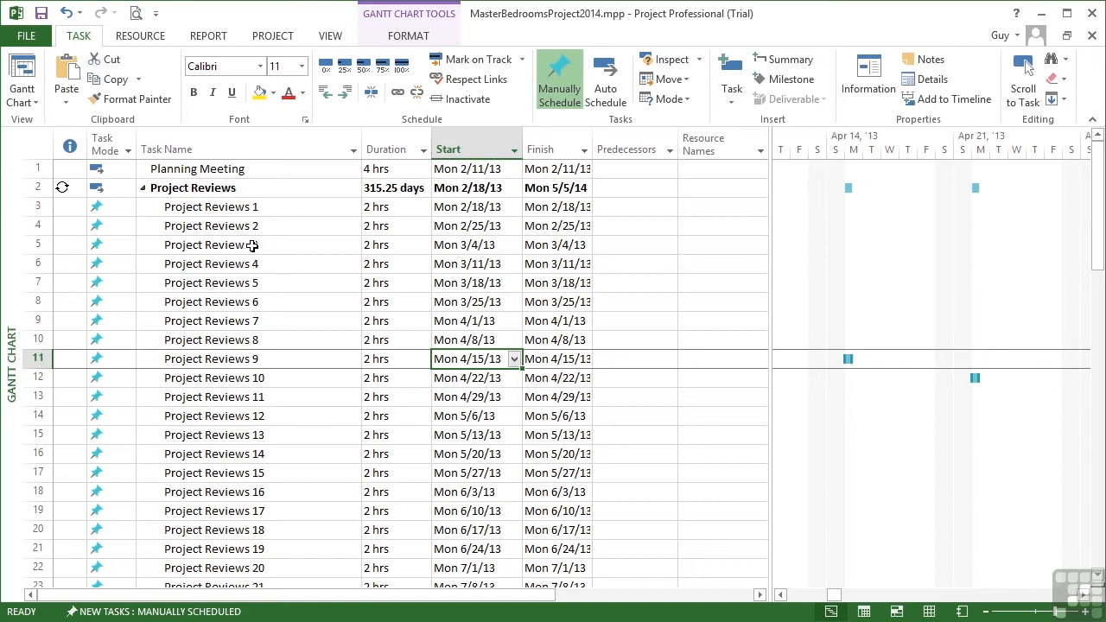
left_click(38, 207)
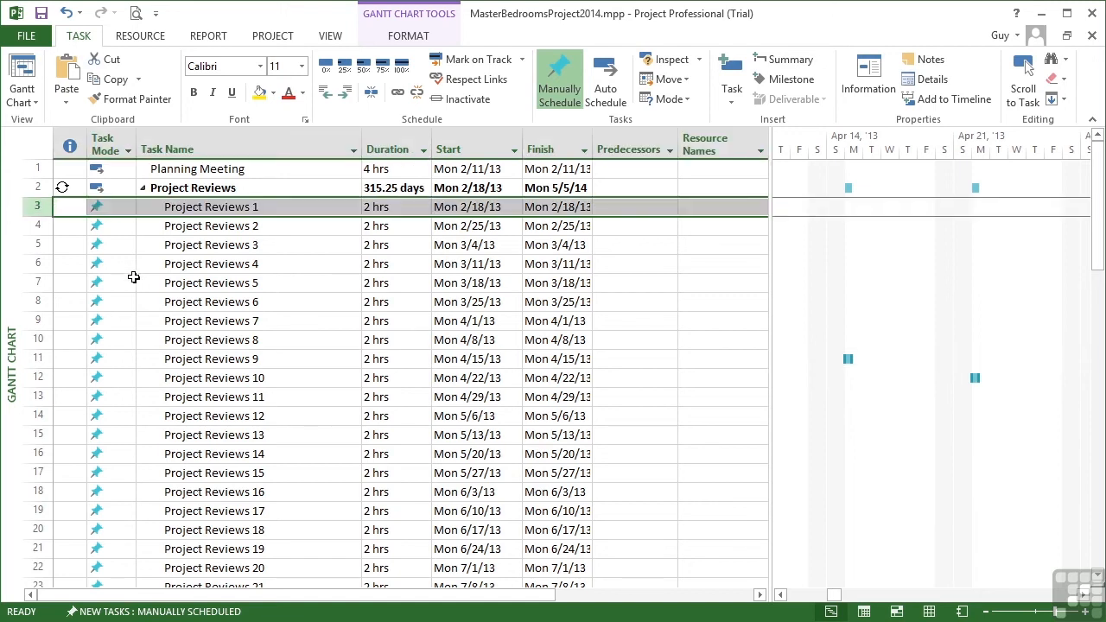
Step: Set all 64 selected Project Reviews occurrences to Rollup via Multiple Task Information
scroll("down", 3)
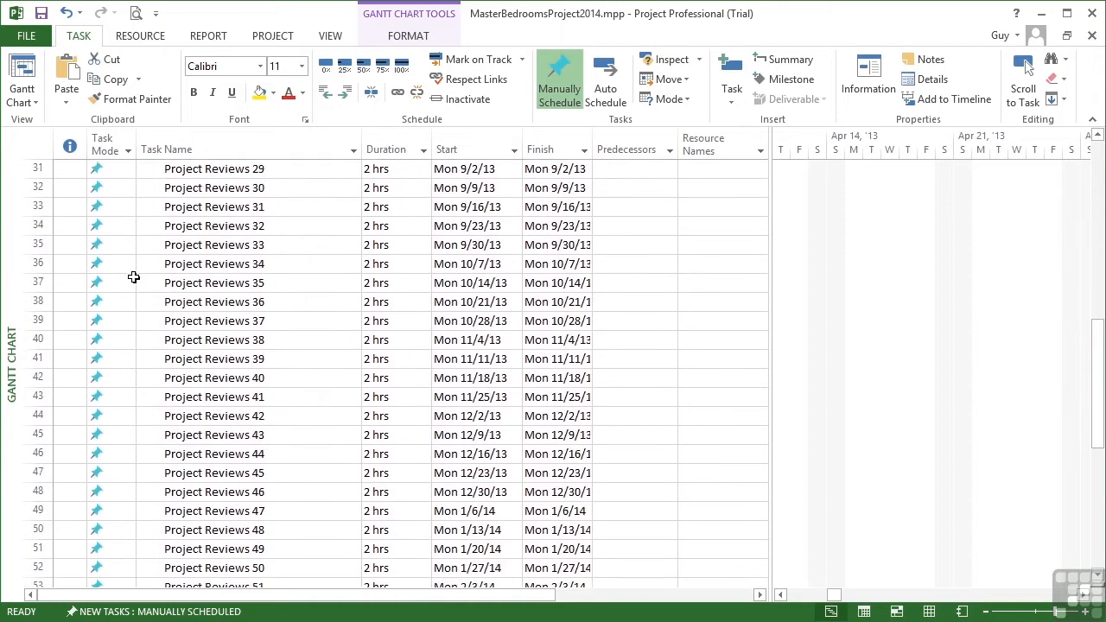
scroll("down", 3)
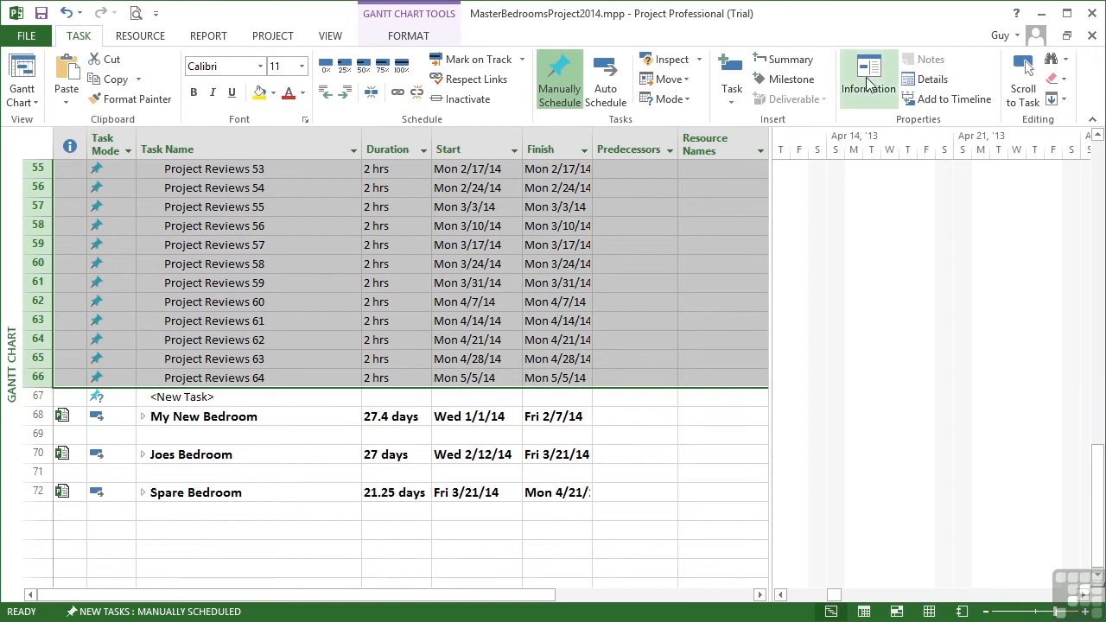
left_click(868, 77)
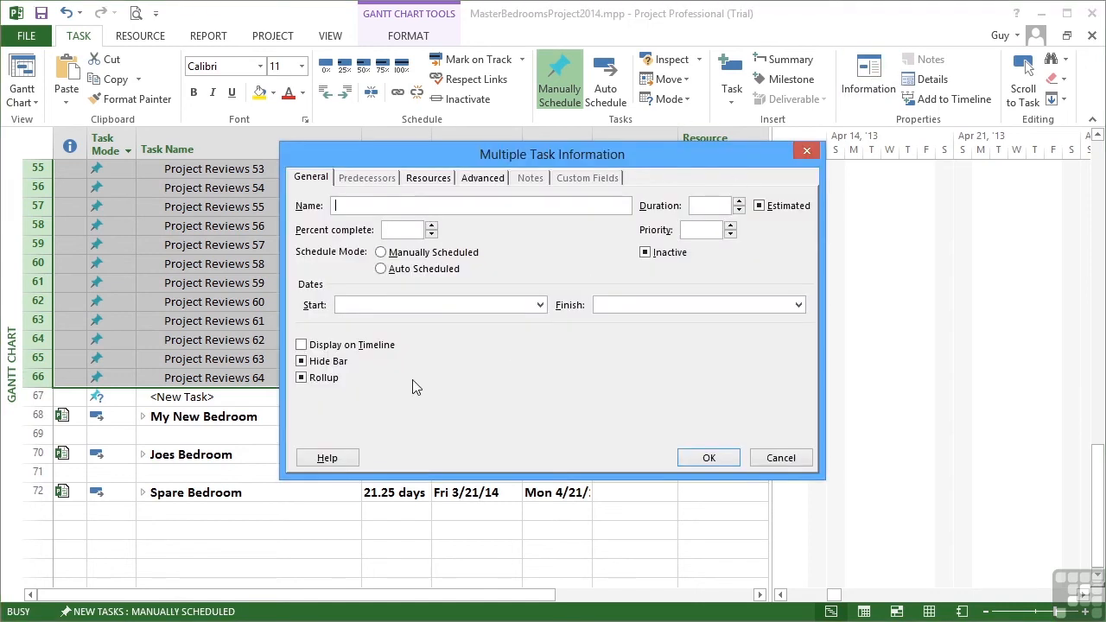
left_click(301, 377)
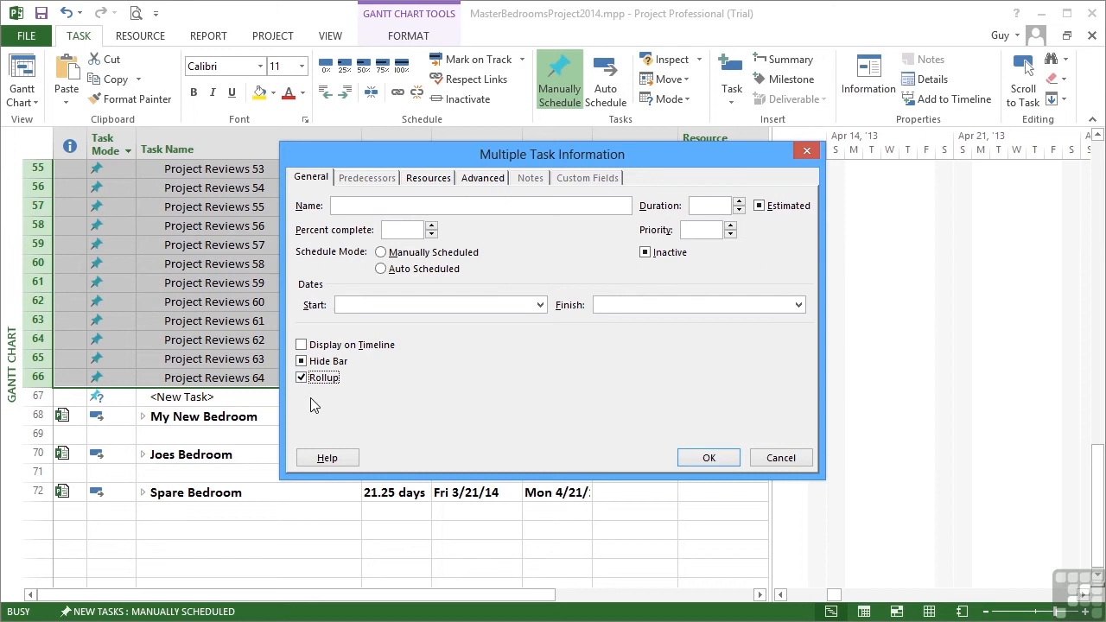
mouse_move(327, 394)
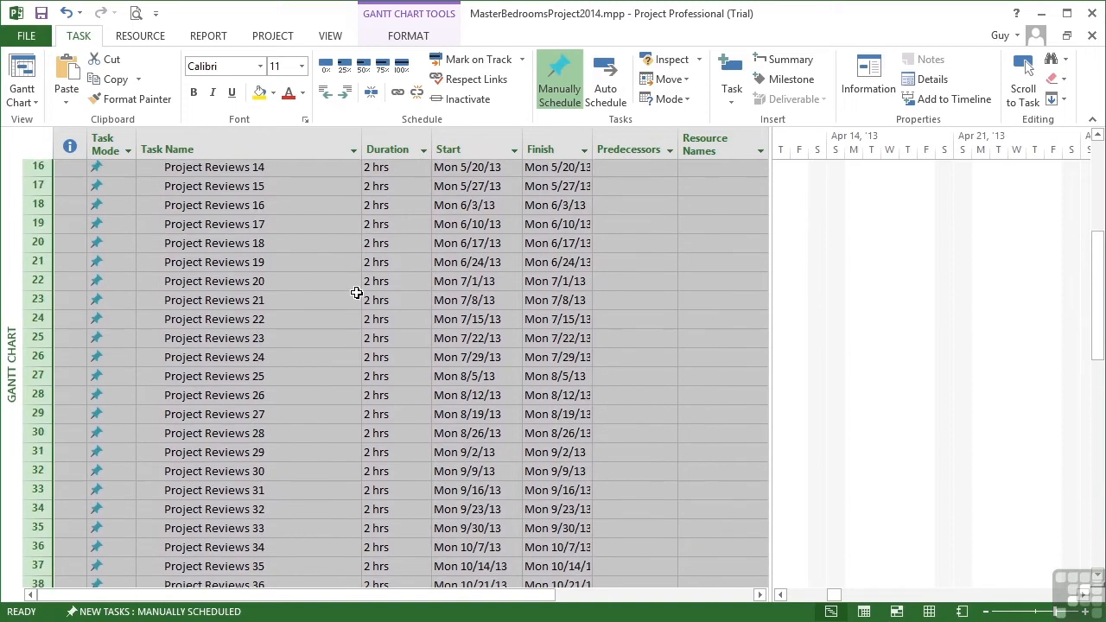
scroll("up", 3)
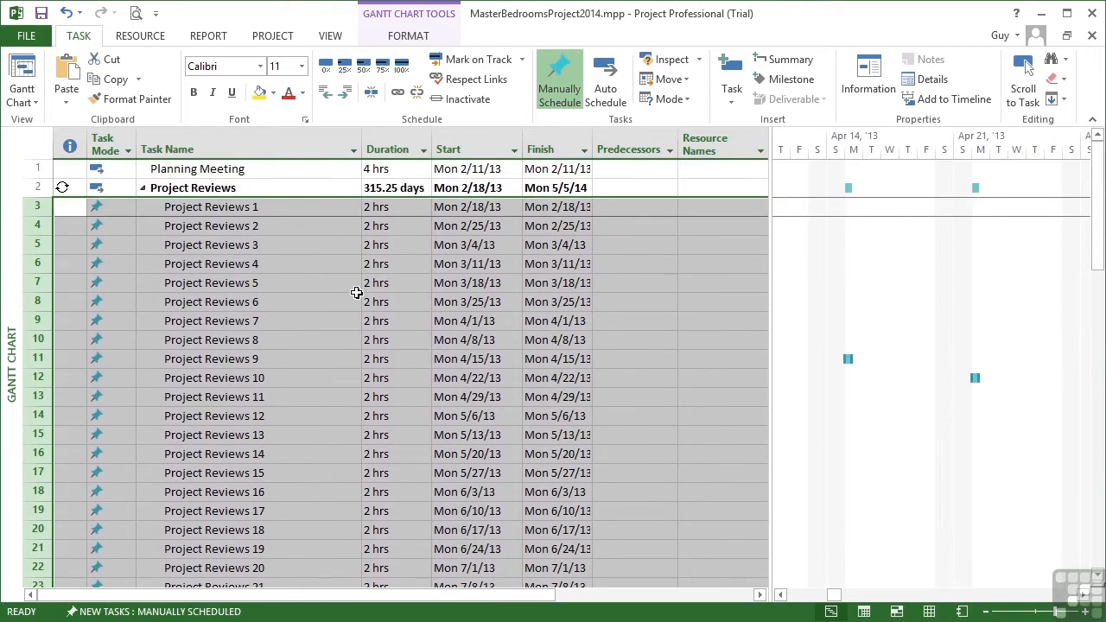
mouse_move(978, 188)
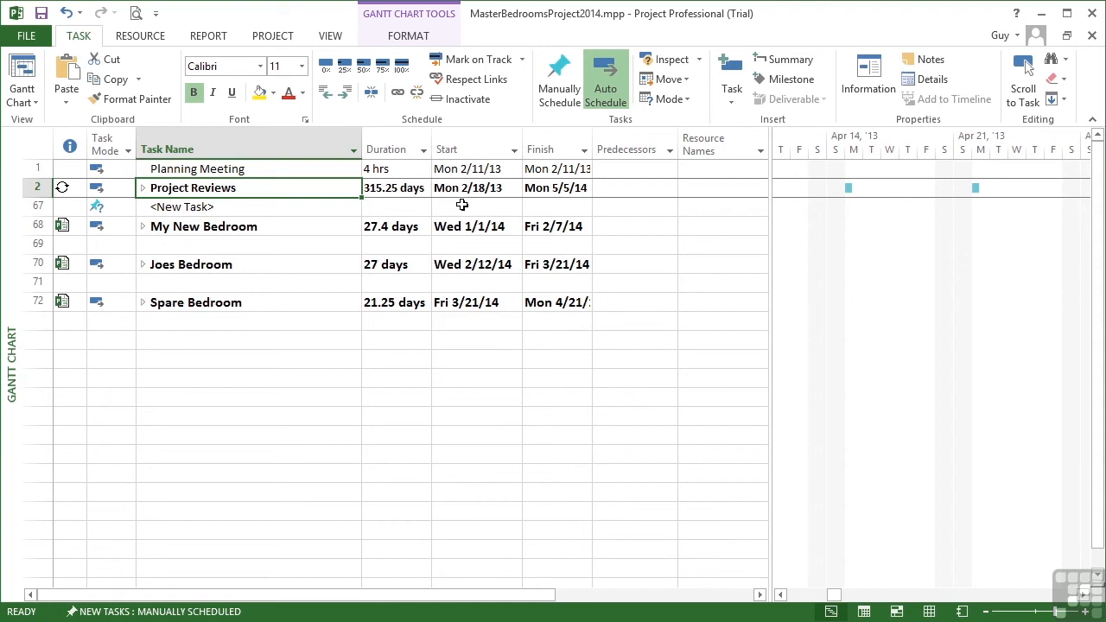
mouse_move(882, 197)
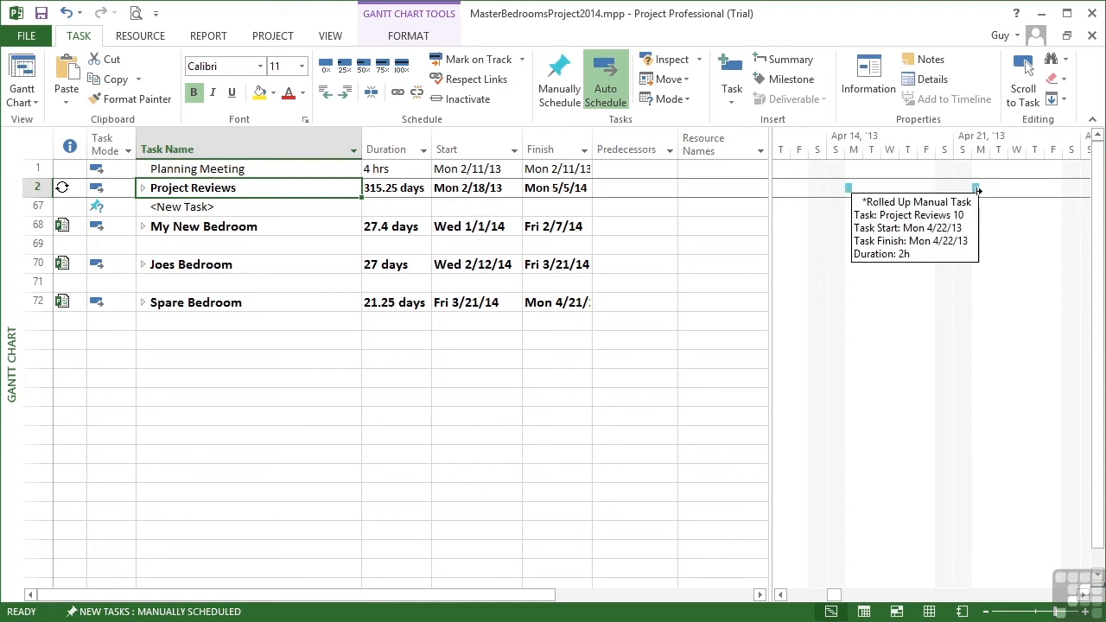
Step: Expand My New Bedroom and scroll its selected task bar into view
left_click(1082, 596)
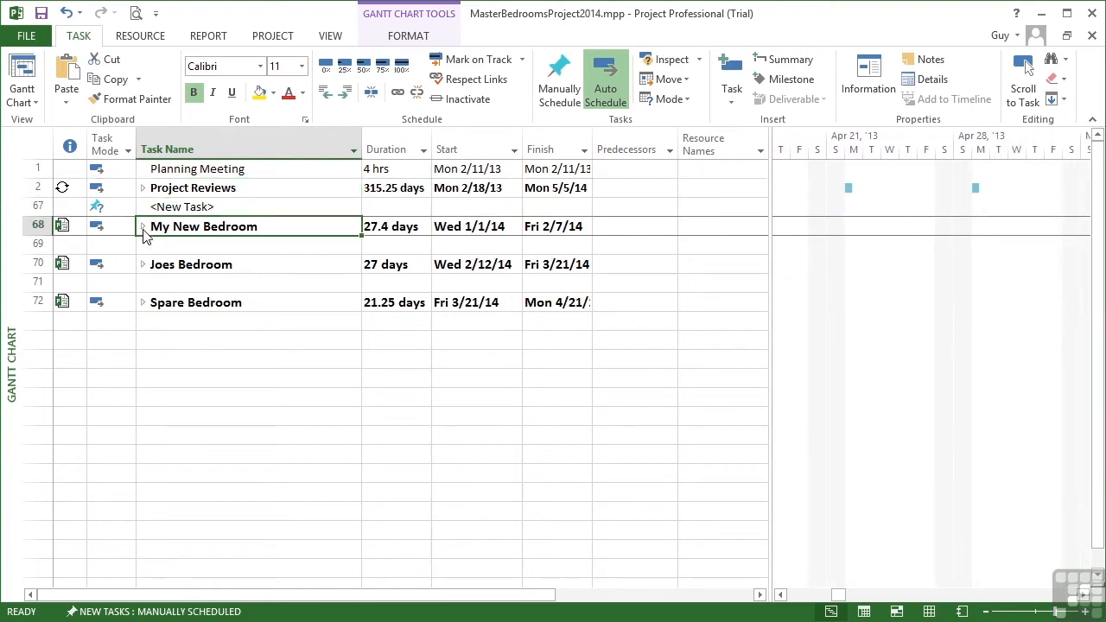
left_click(142, 226)
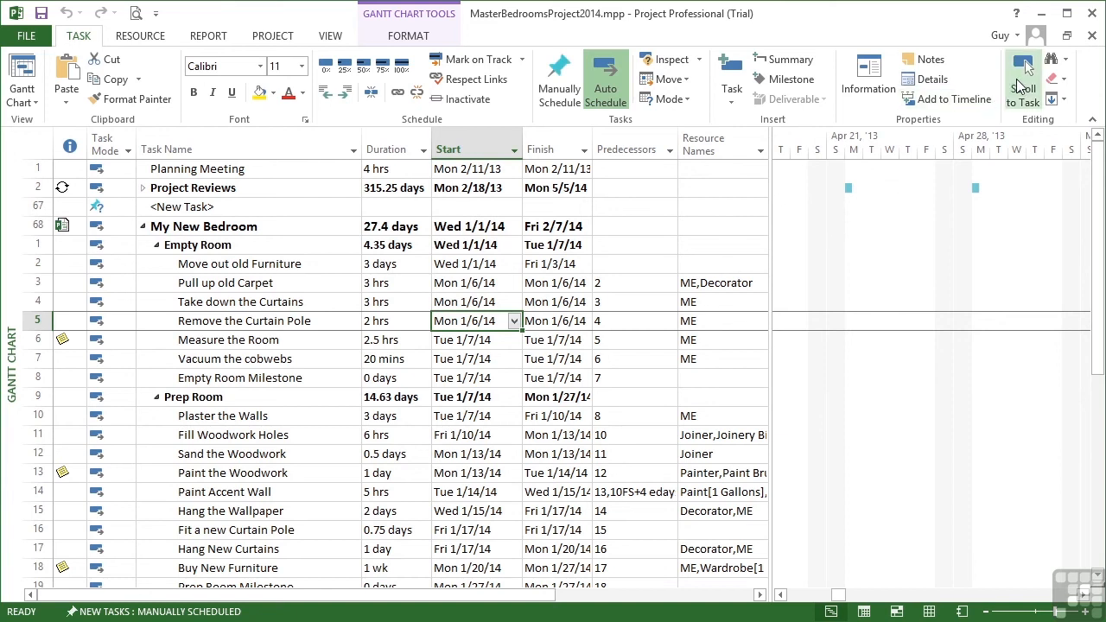
left_click(1023, 77)
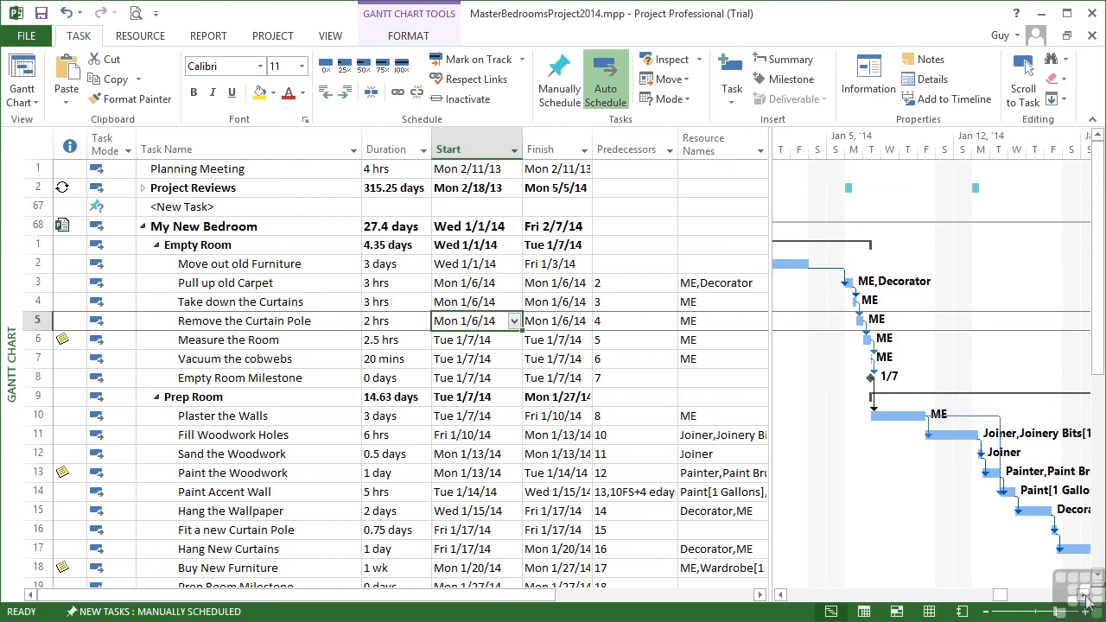
scroll("right", 3)
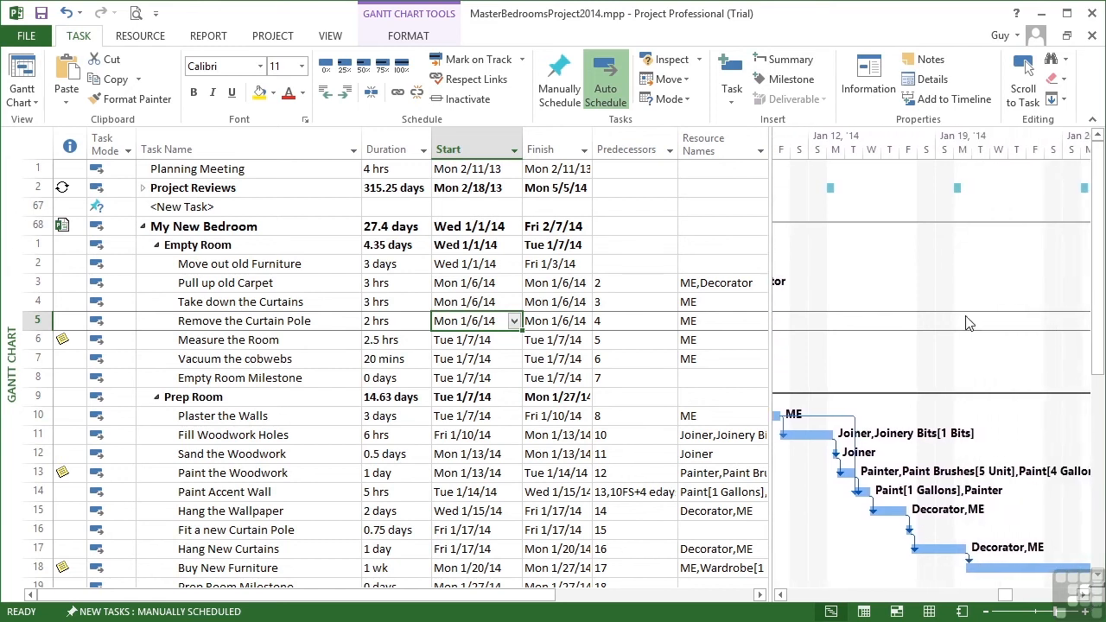
mouse_move(180, 186)
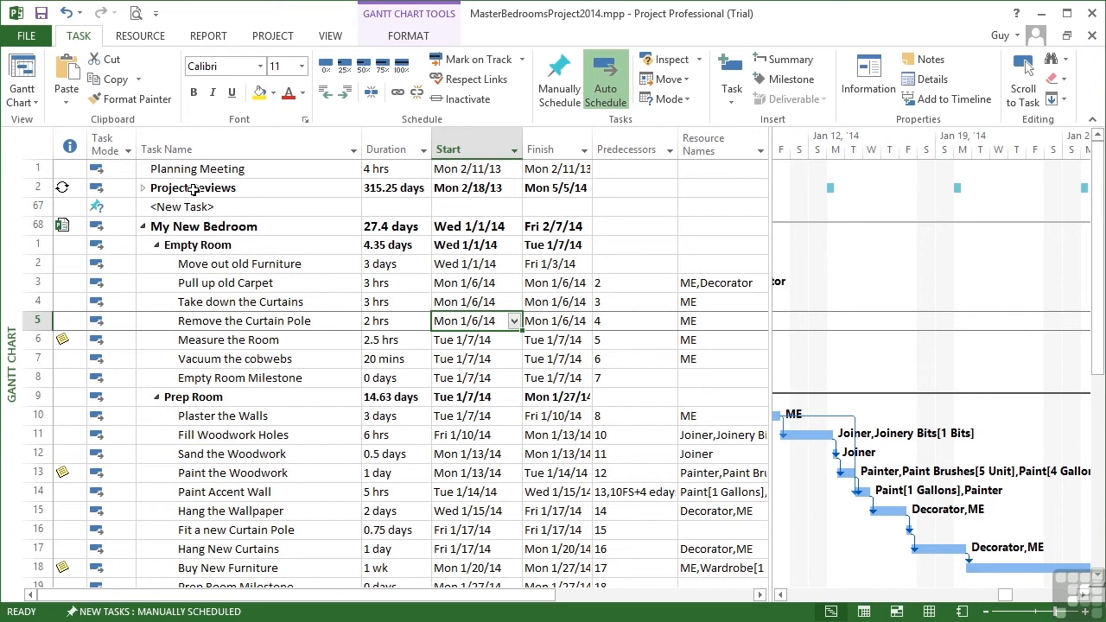
mouse_move(821, 215)
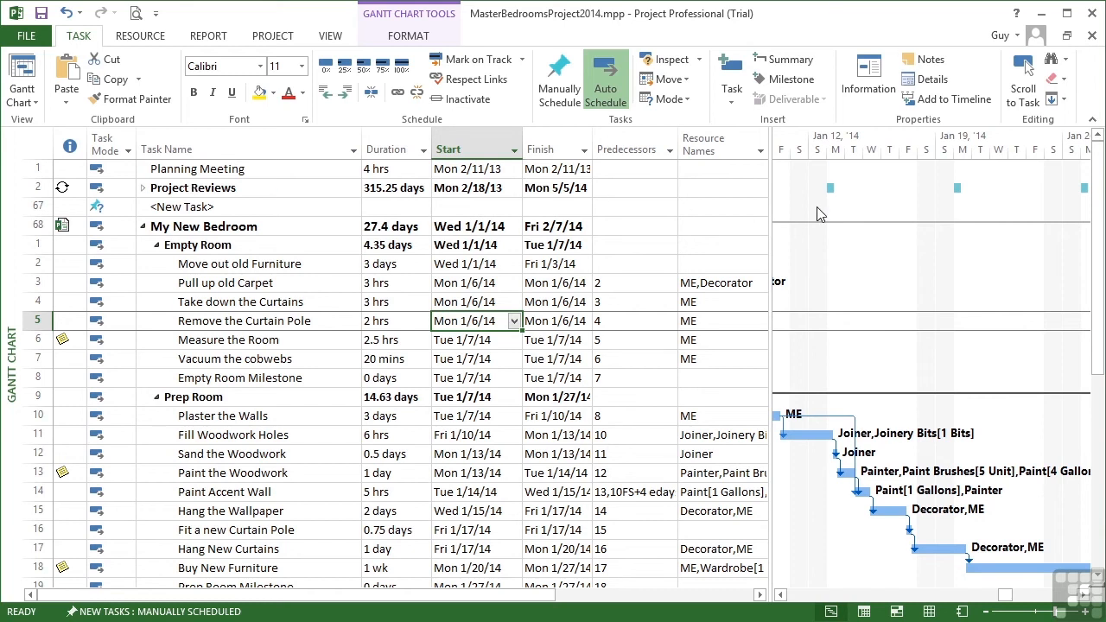
mouse_move(968, 197)
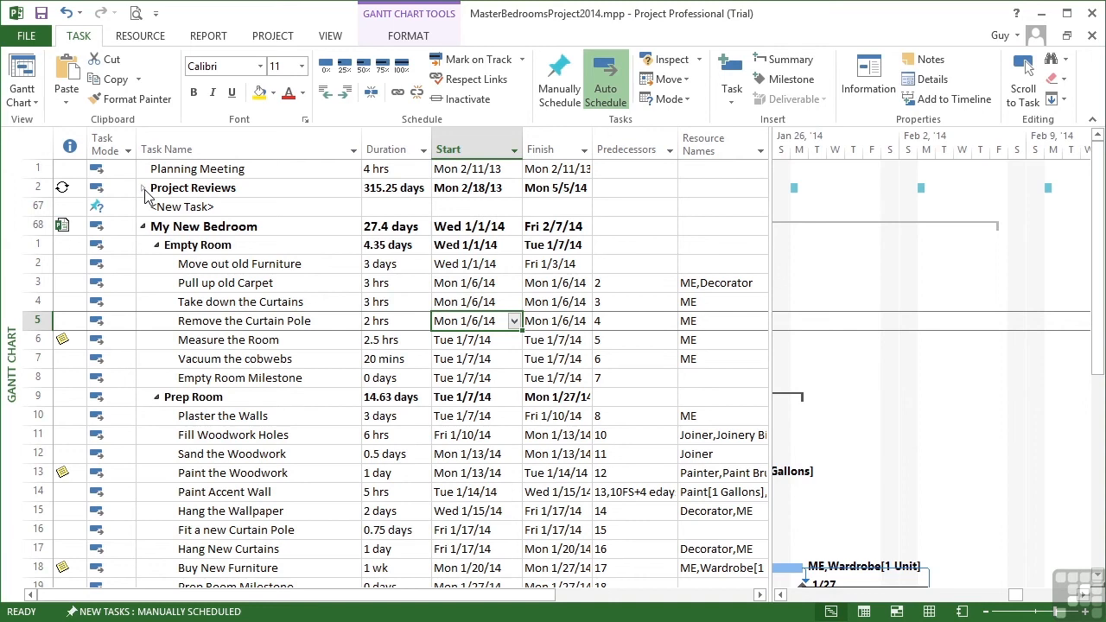
Step: Expand Project Reviews and bring up resource details for all its occurrences
left_click(142, 186)
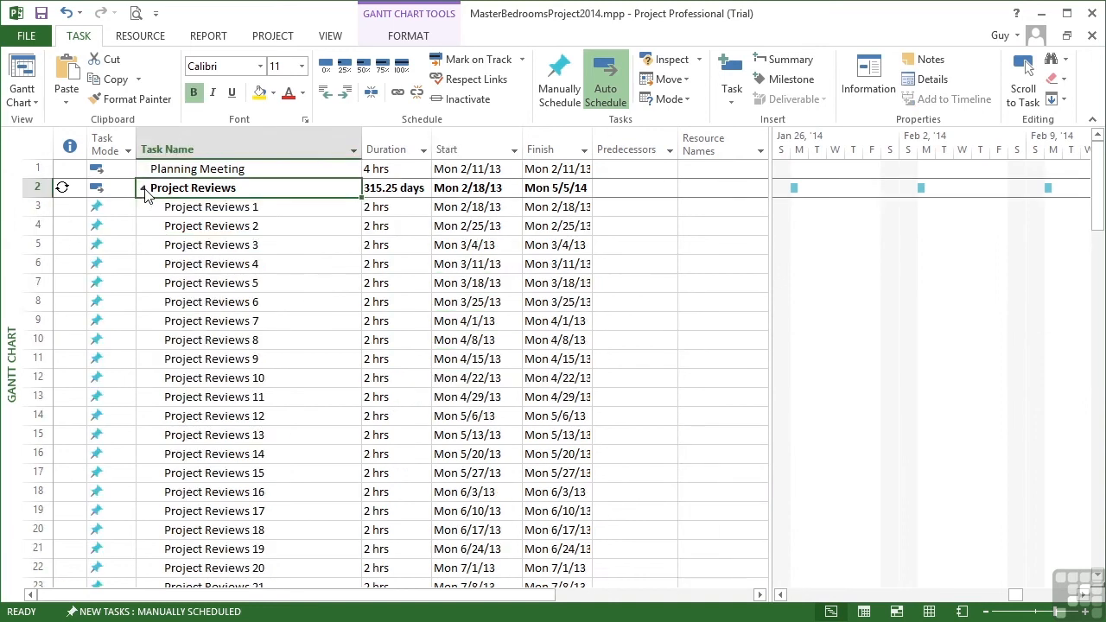
scroll("down", 3)
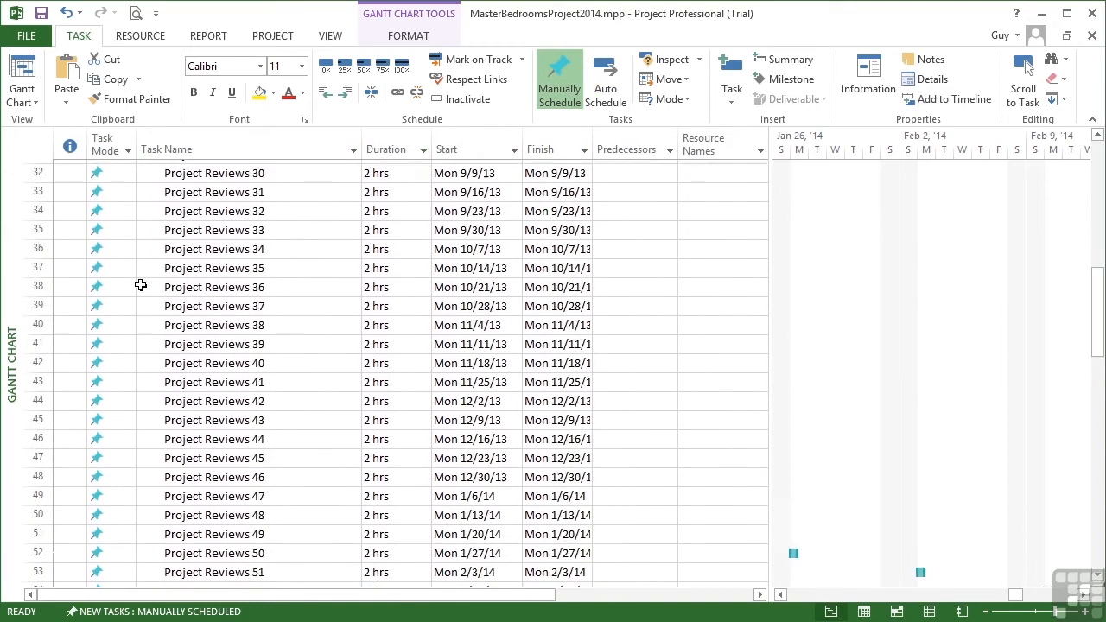
scroll("down", 3)
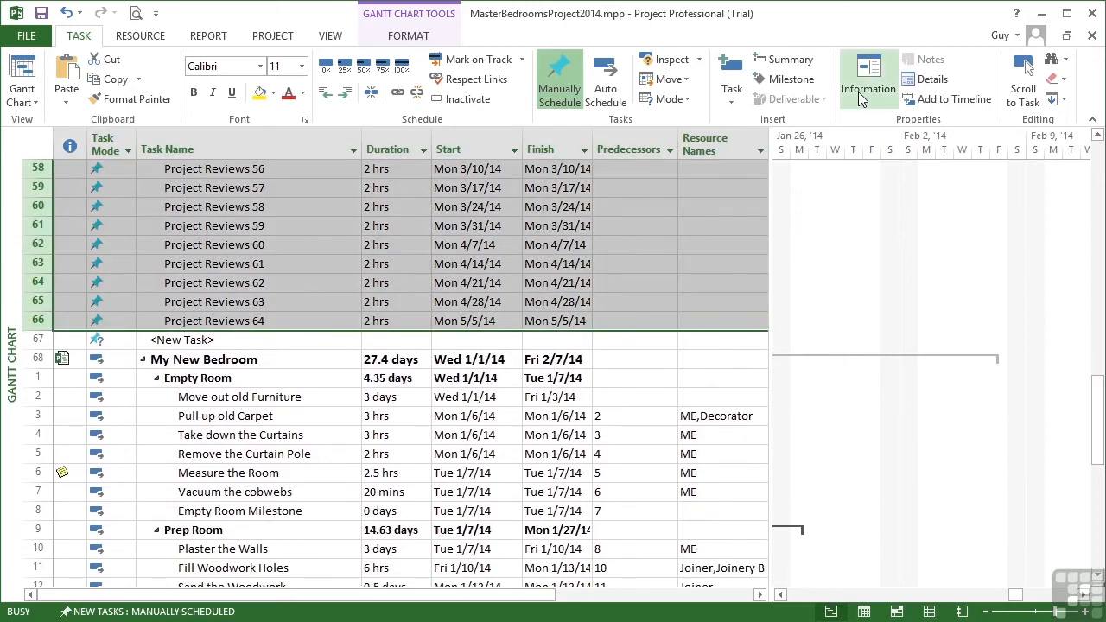
left_click(868, 78)
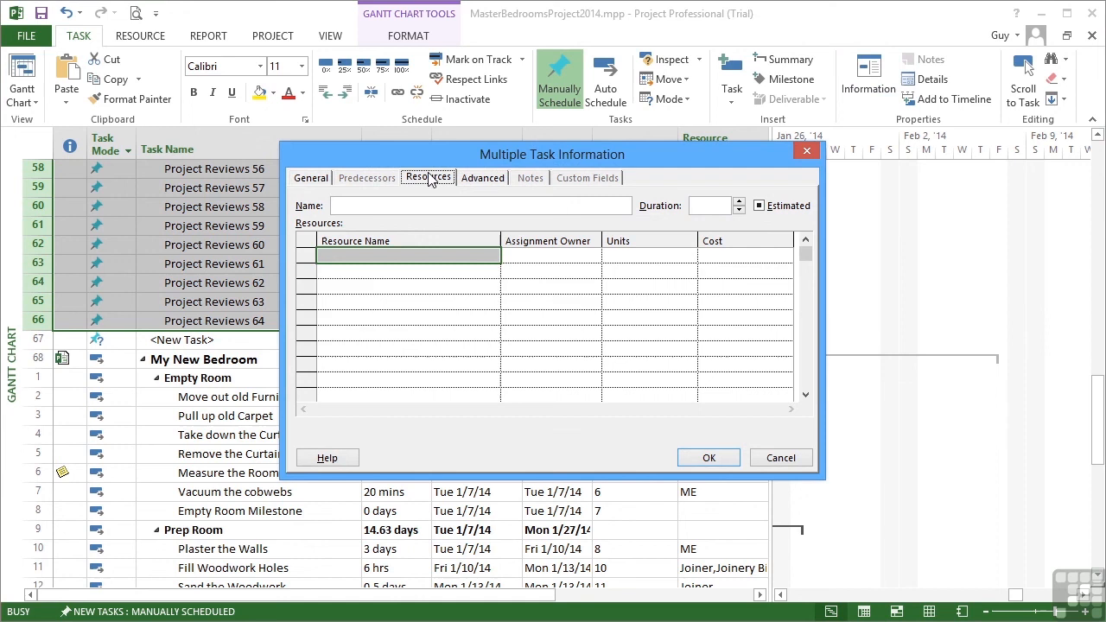
Step: Assign ME, Decorator and Joiner to every Project Reviews occurrence and confirm
left_click(493, 256)
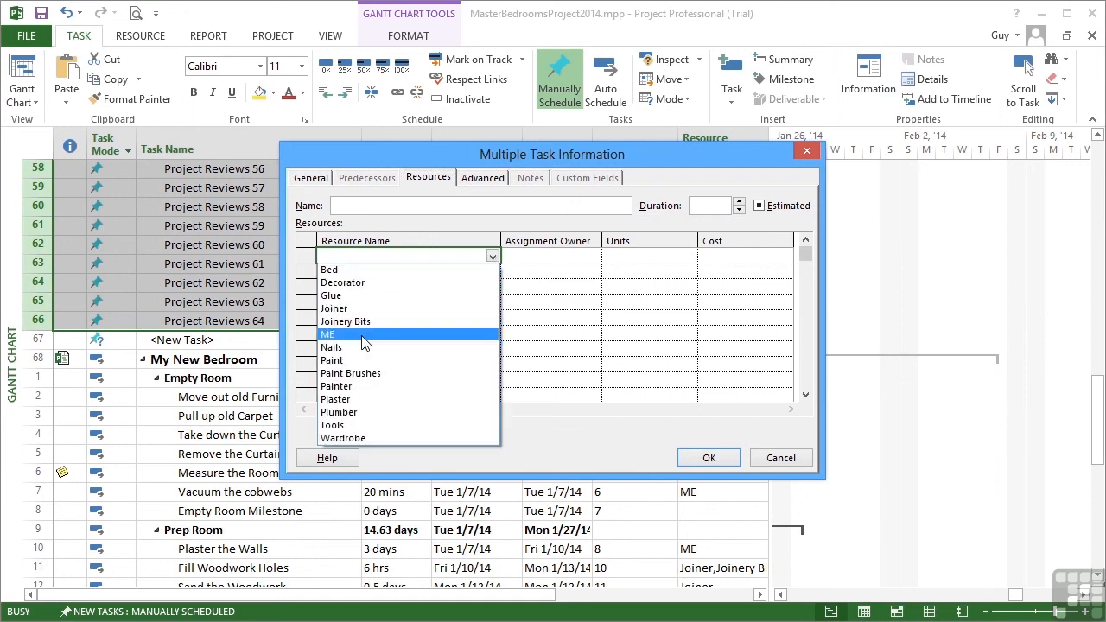
left_click(326, 333)
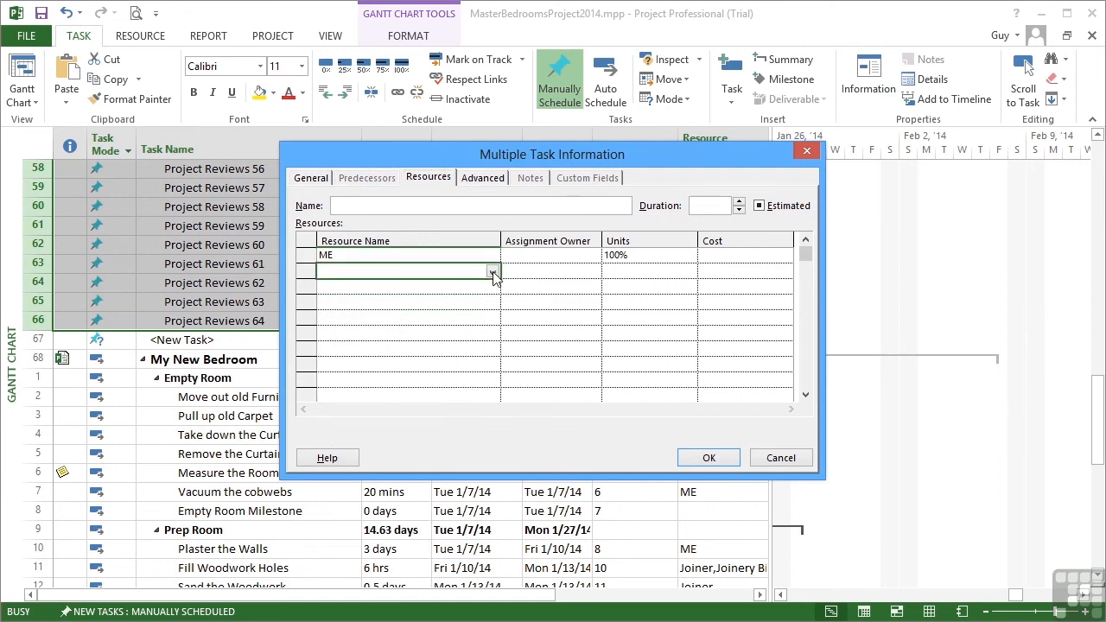
left_click(493, 272)
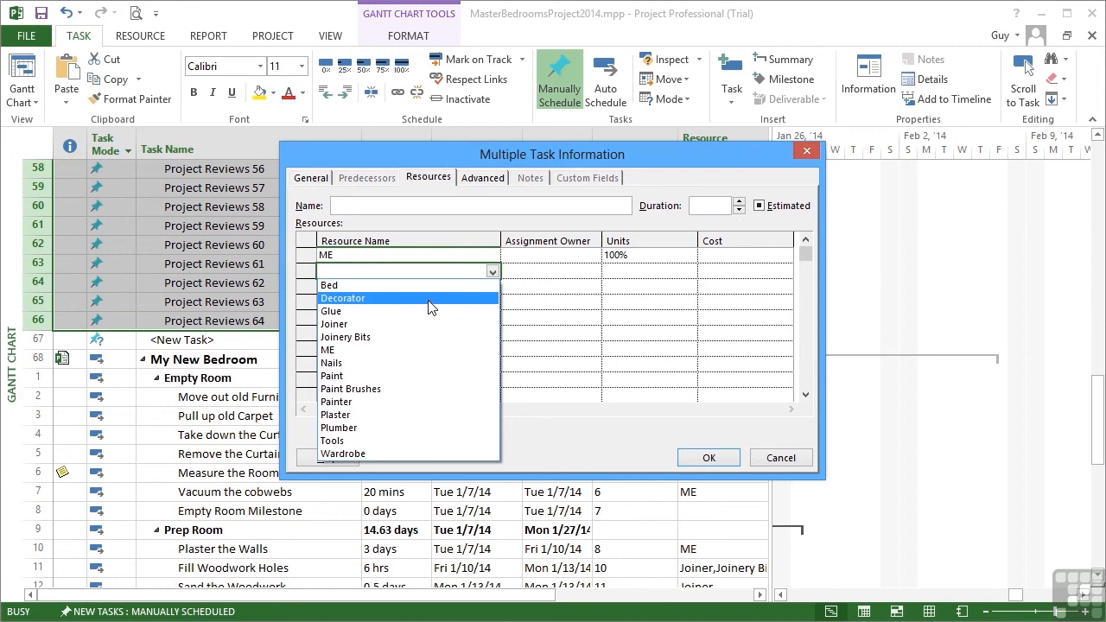
left_click(343, 297)
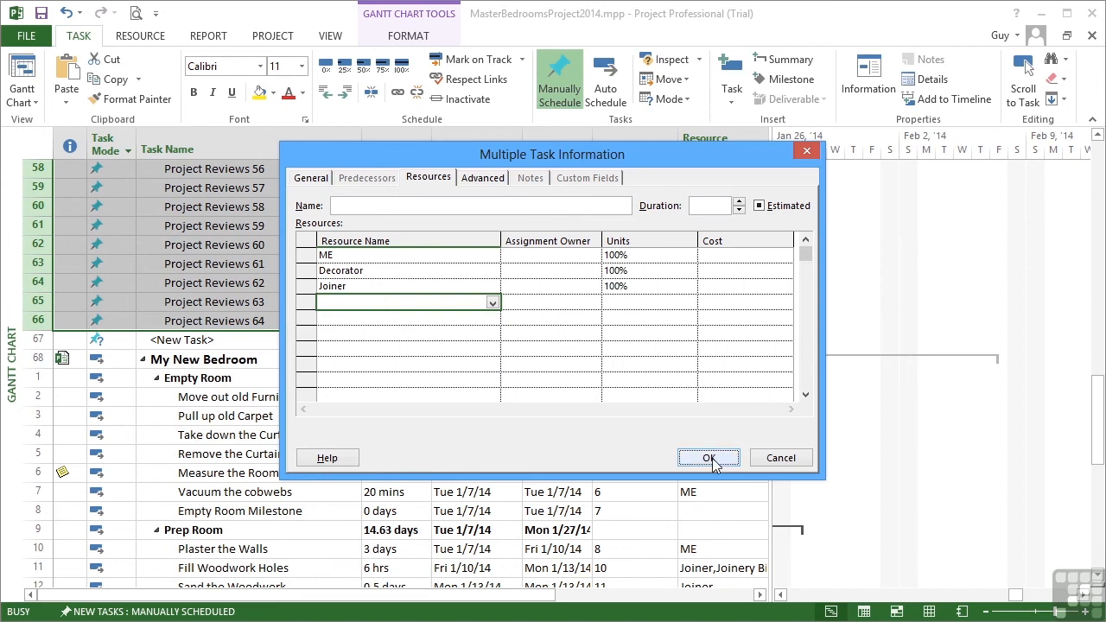
left_click(709, 456)
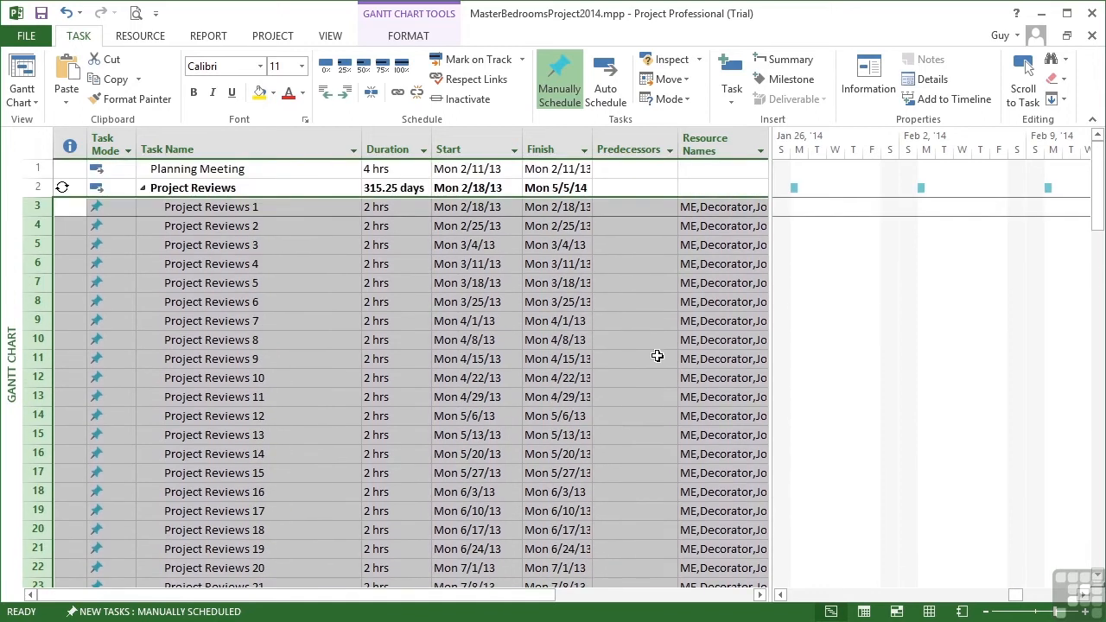
mouse_move(654, 298)
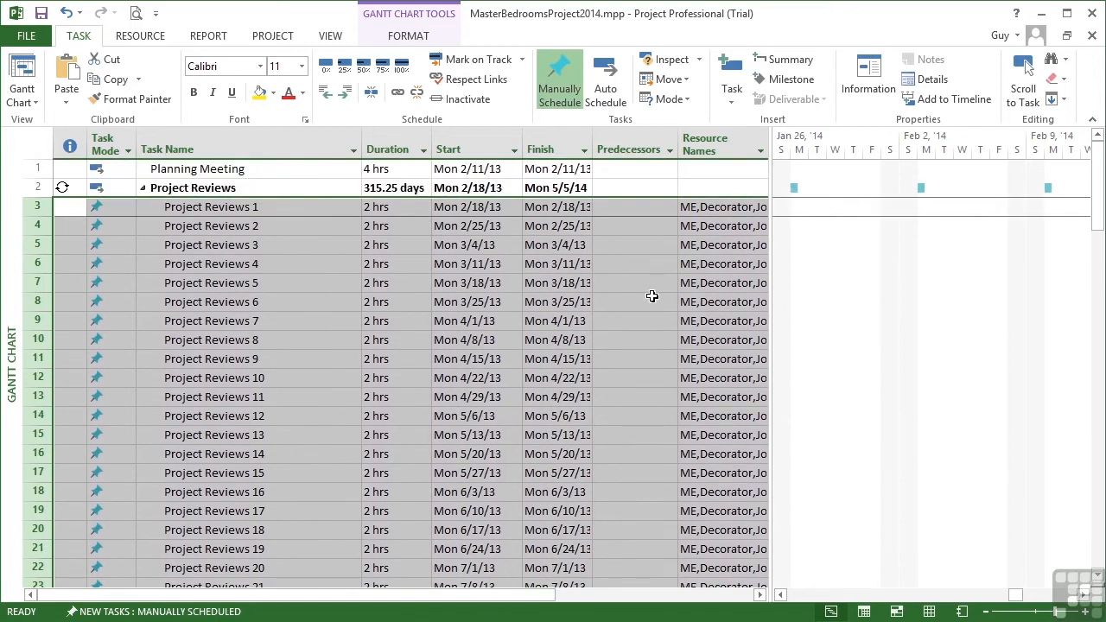
mouse_move(135, 256)
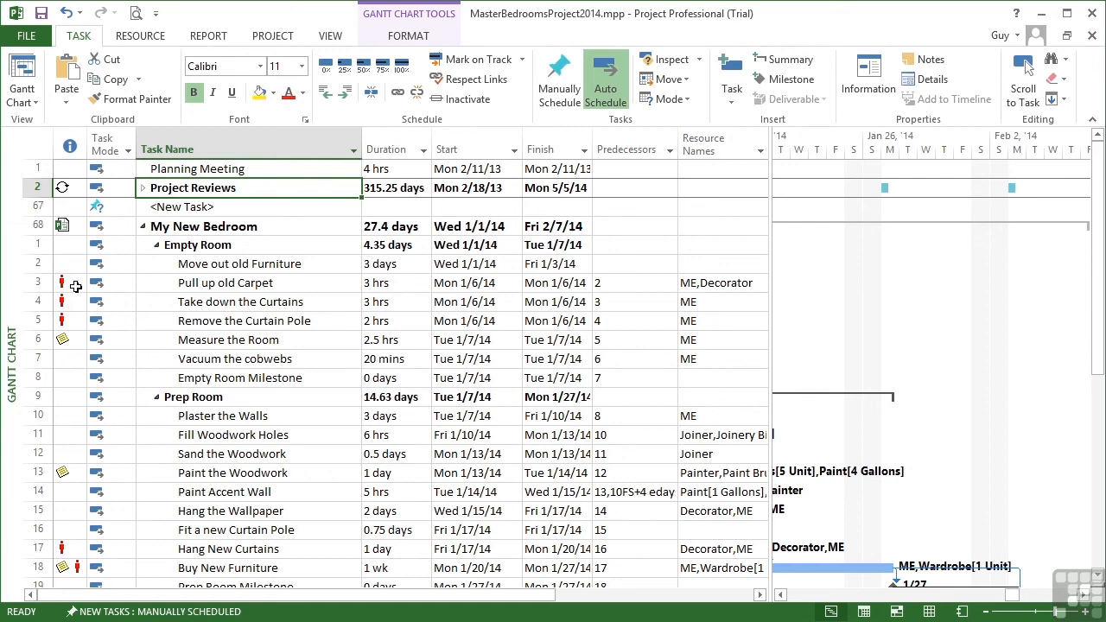
mouse_move(639, 273)
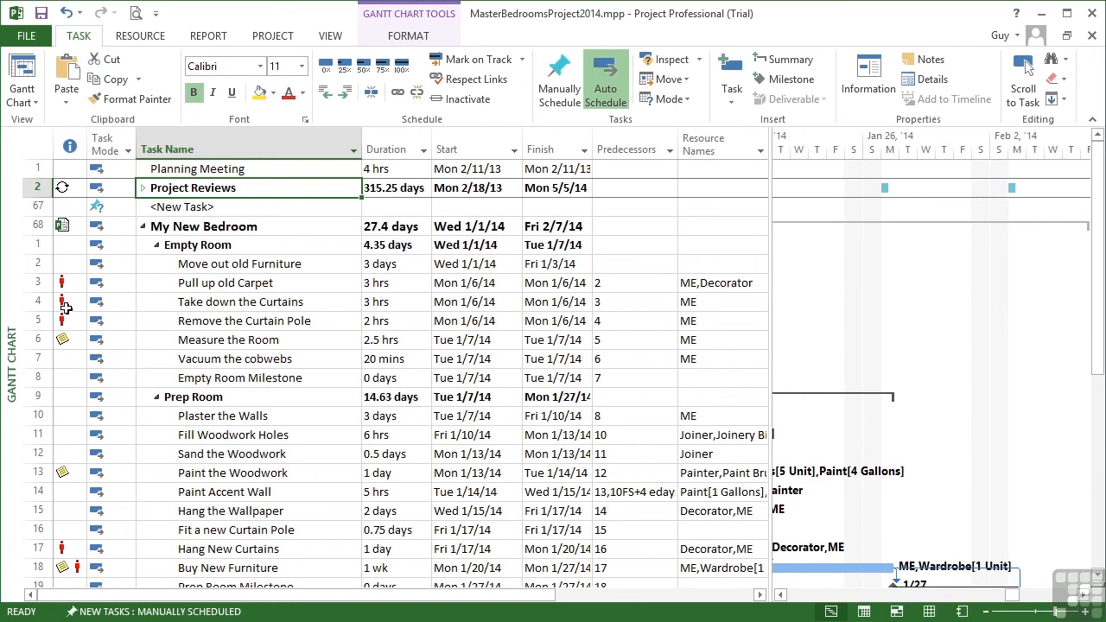
Step: Scroll through the bedroom tasks checking the overallocation indicators
scroll("down", 3)
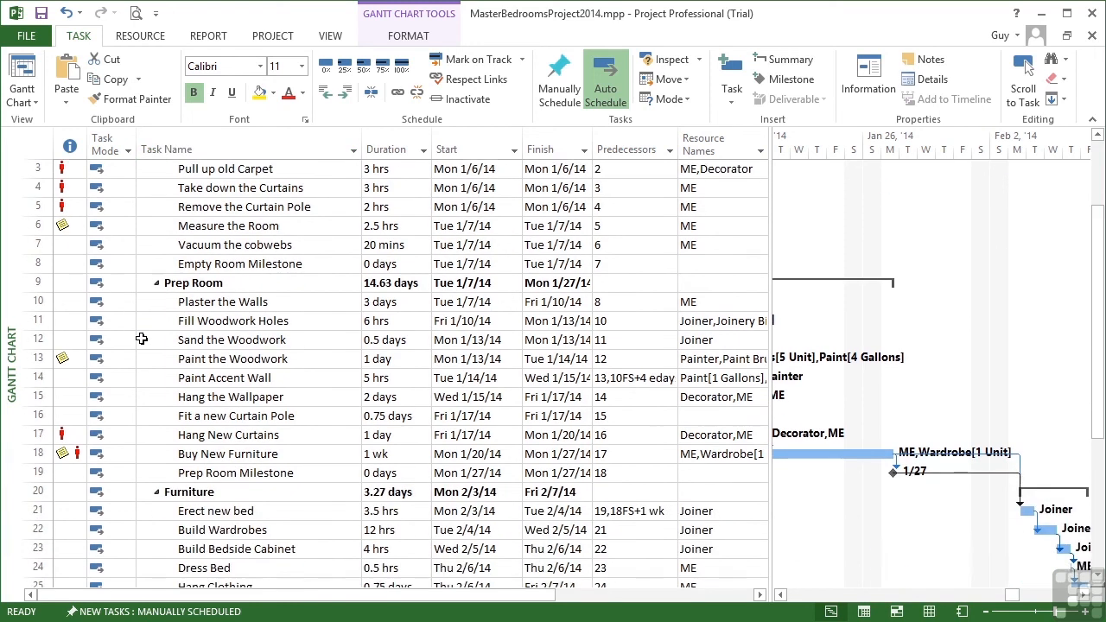
scroll("down", 3)
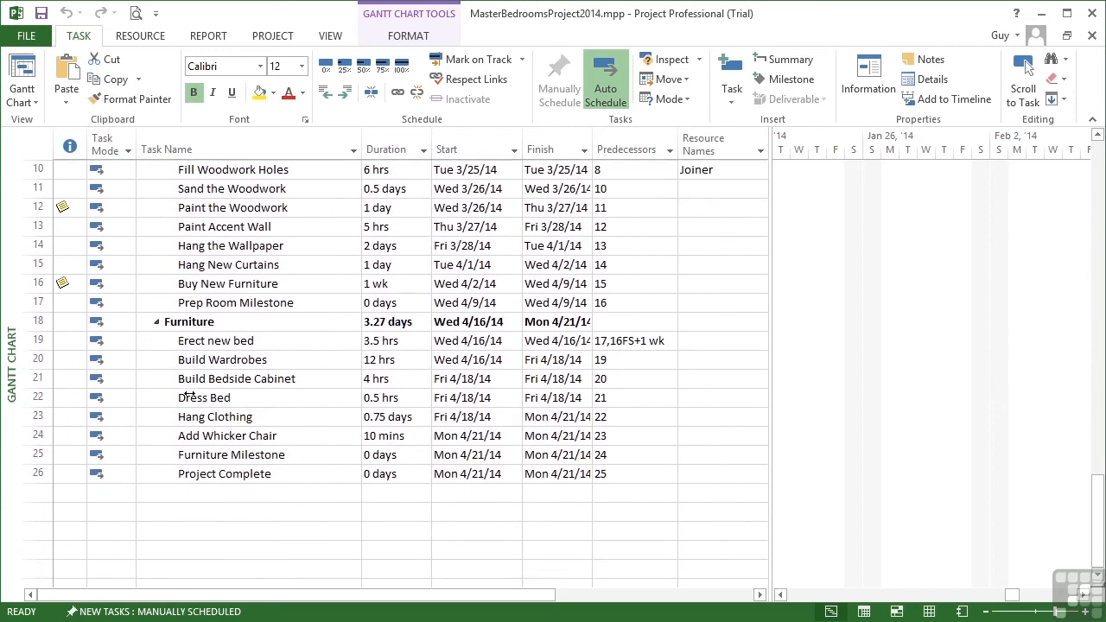
scroll("up", 3)
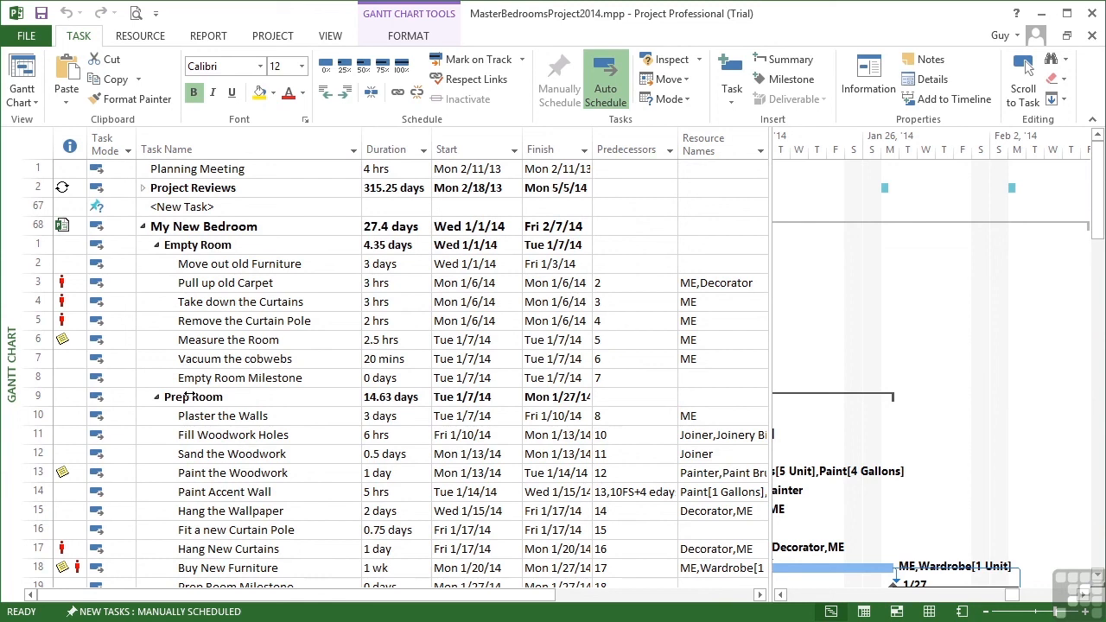
mouse_move(729, 365)
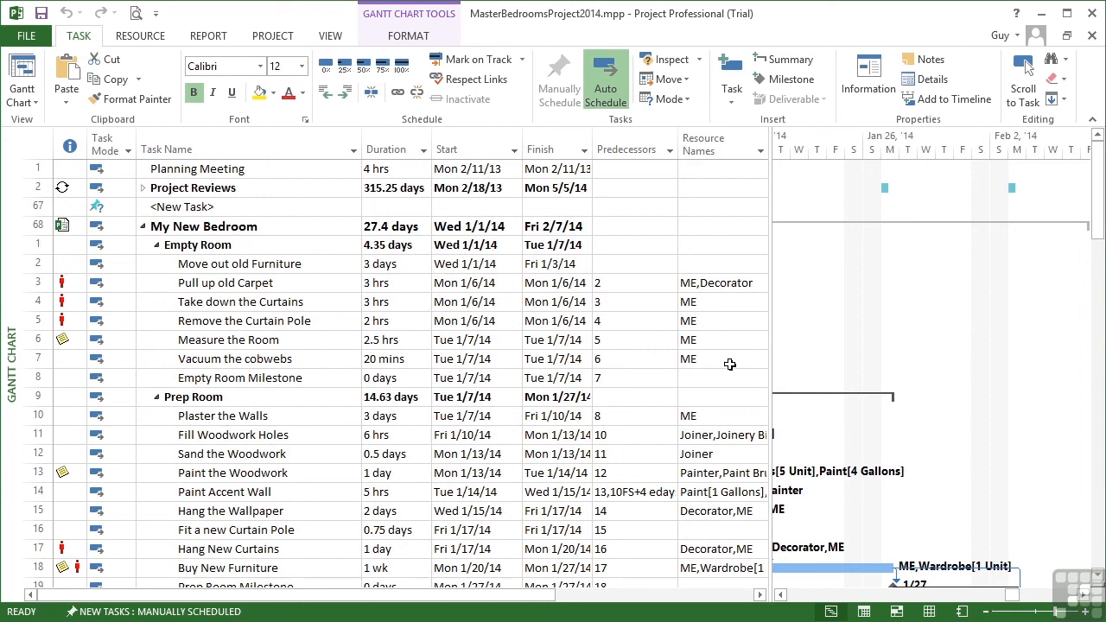
mouse_move(678, 294)
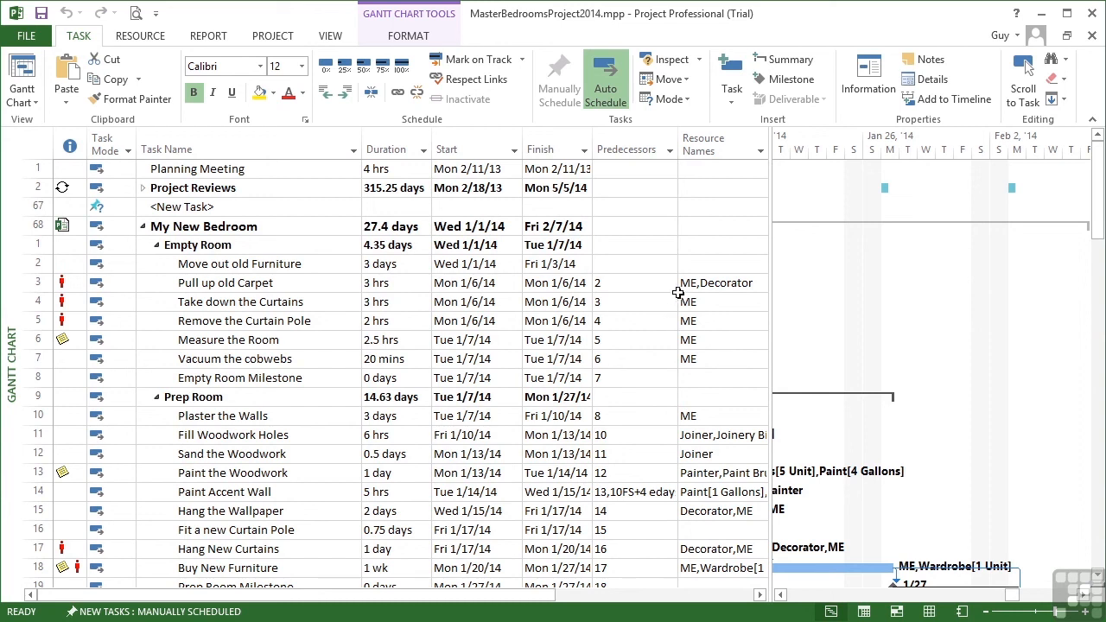
mouse_move(367, 128)
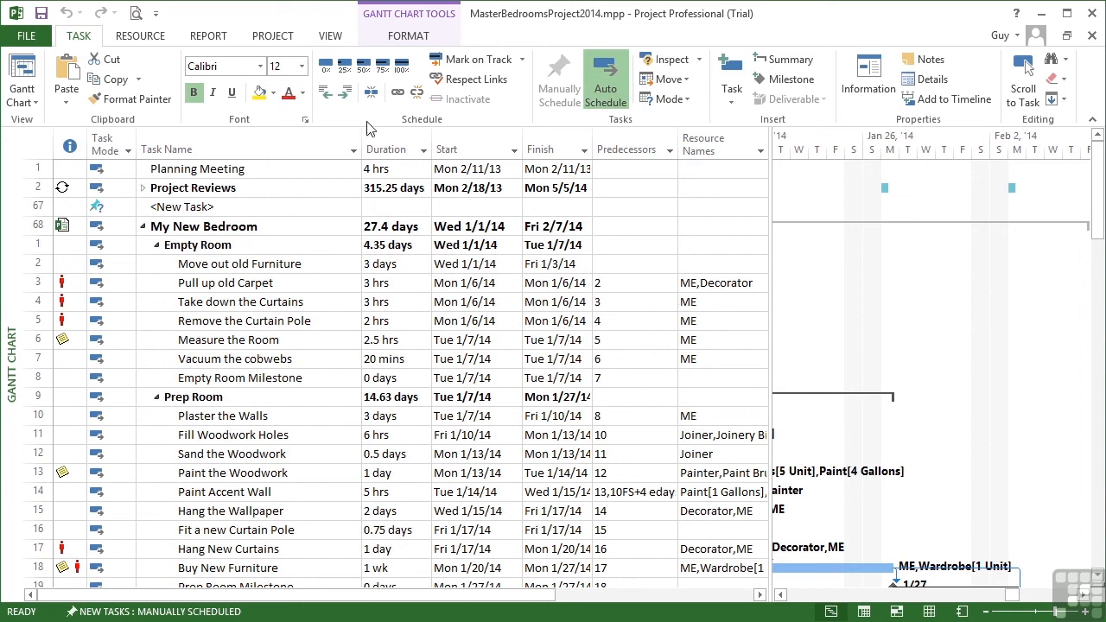
Step: Switch to the Resource Sheet and select the overallocated ME resource
left_click(330, 35)
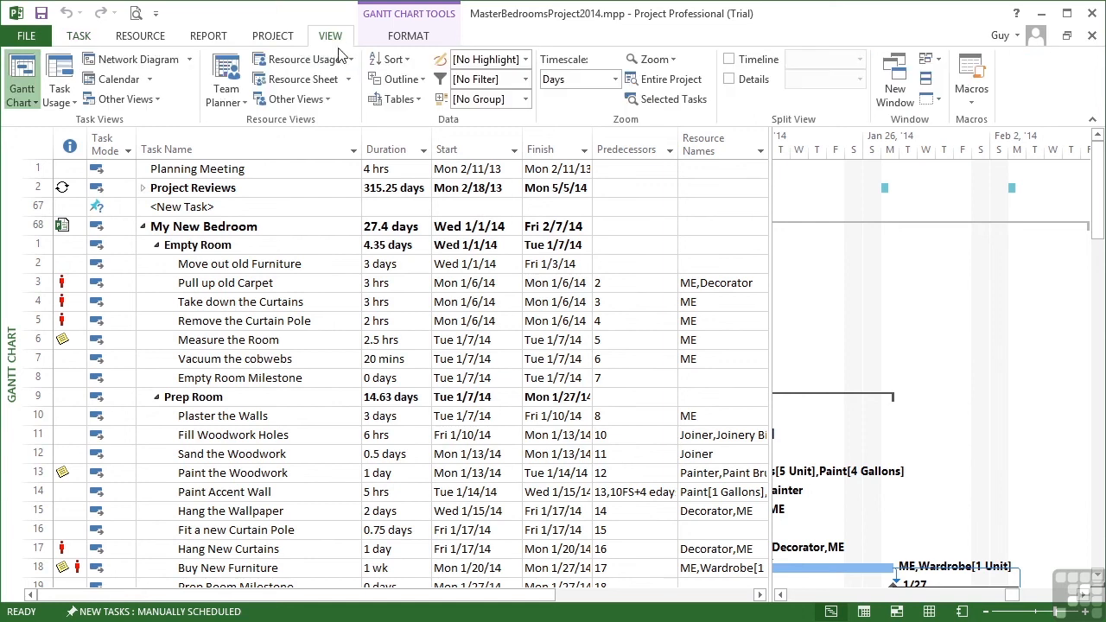
left_click(298, 79)
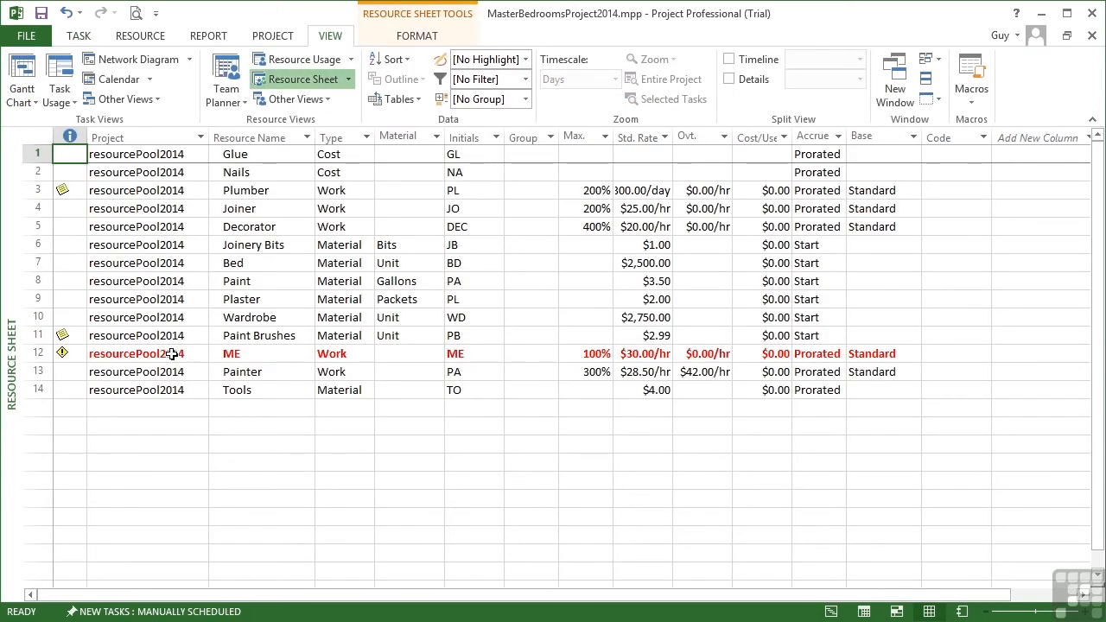
left_click(38, 353)
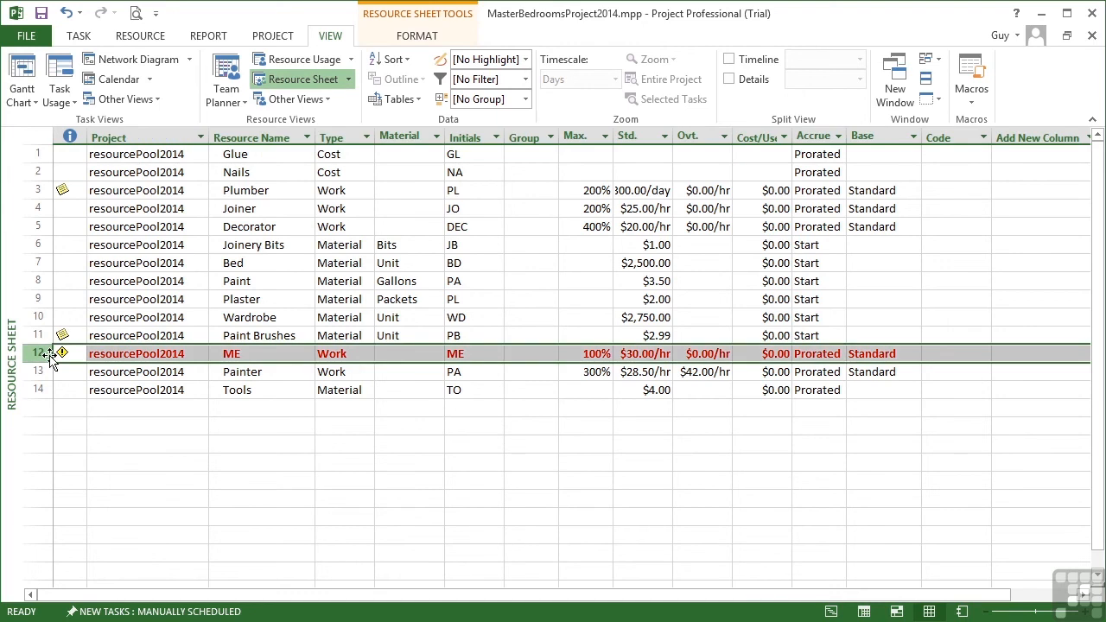
Step: Level the ME resource now and return to the Gantt chart
left_click(140, 34)
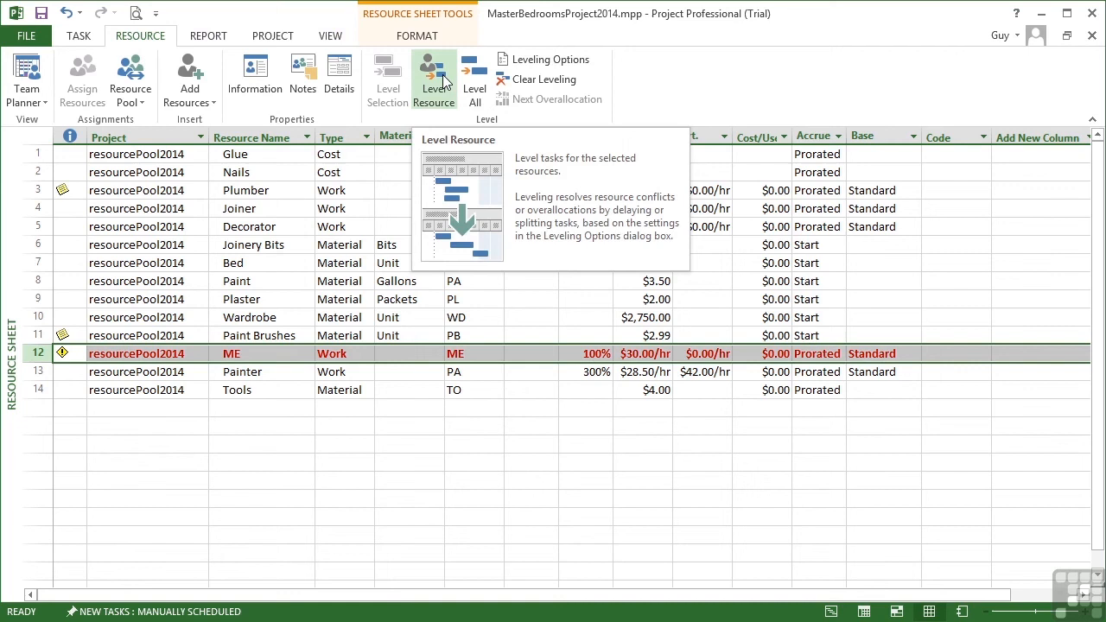
left_click(434, 76)
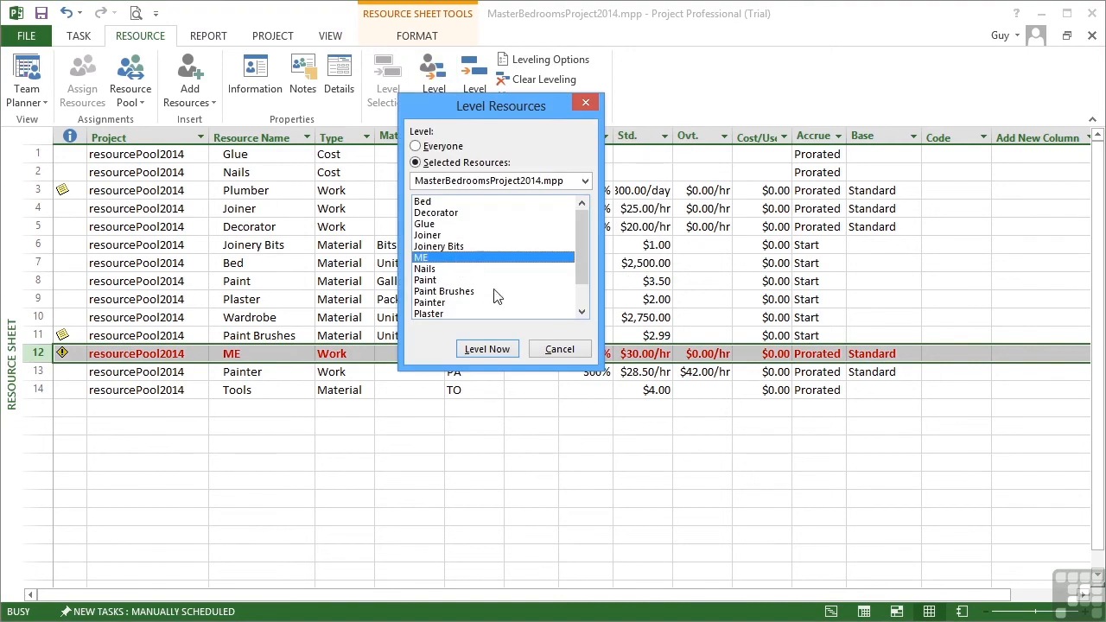
left_click(487, 349)
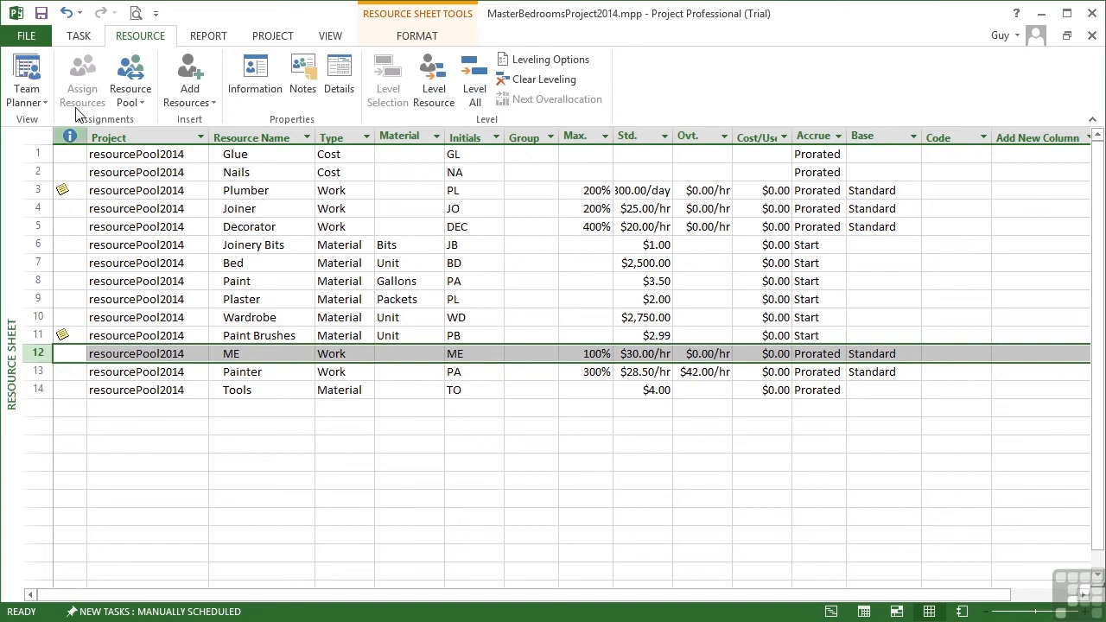
left_click(78, 35)
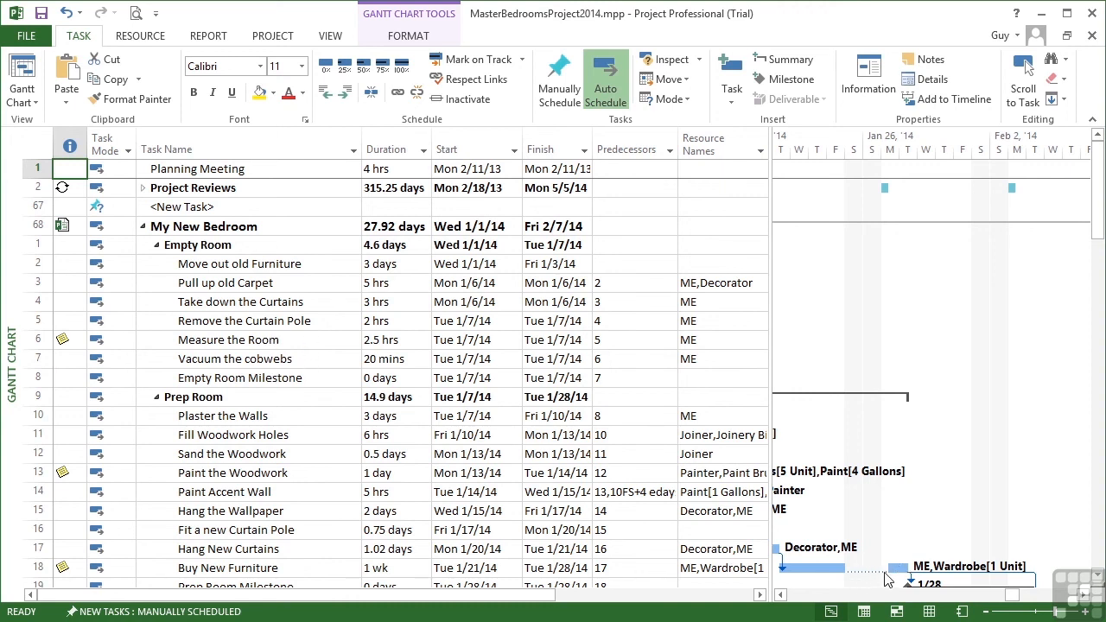
mouse_move(896, 501)
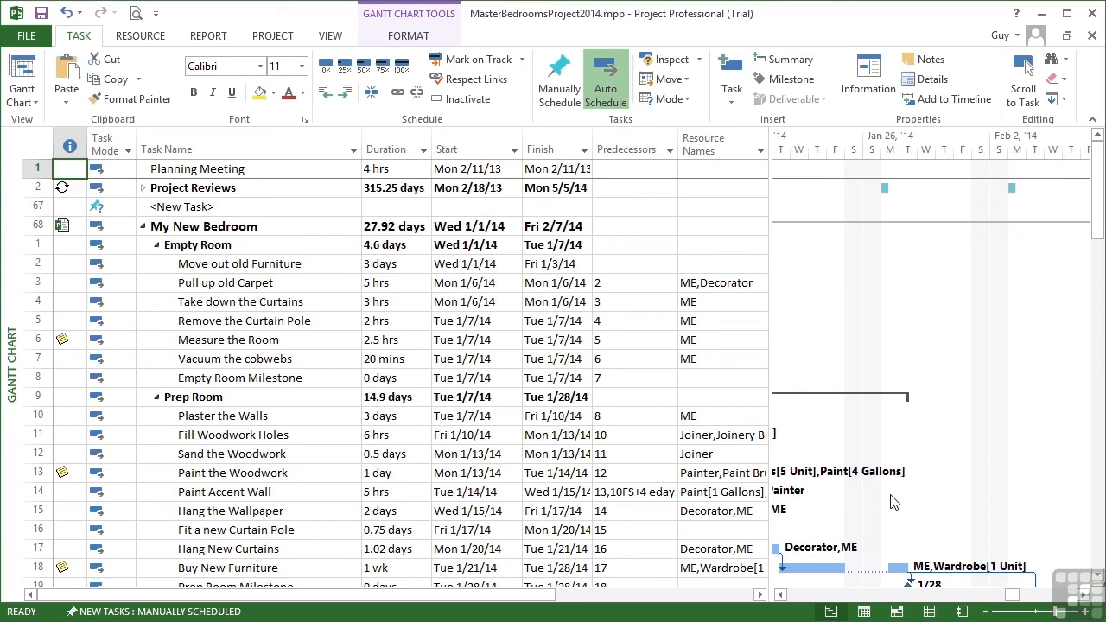